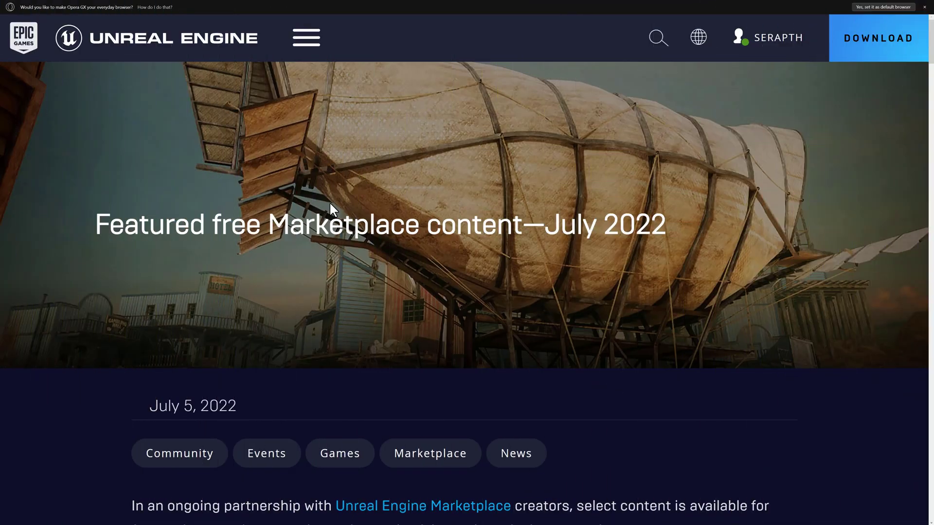
mouse_move(459, 260)
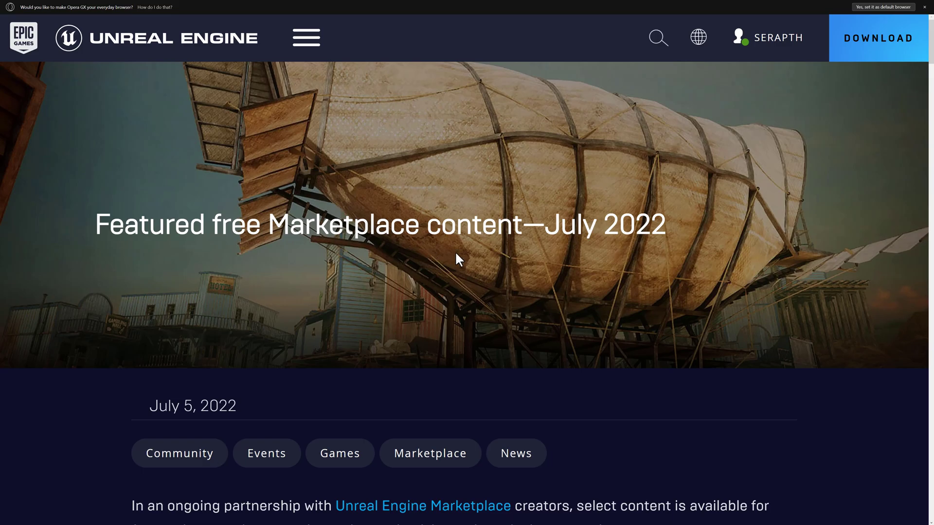
Step: Browse the Library vault and search 've' to show the vehicle assets
scroll("down", 3)
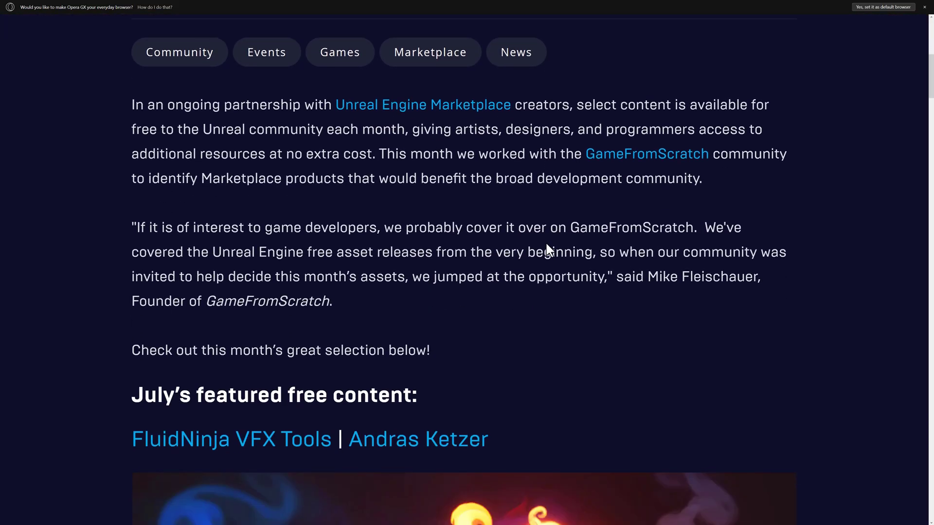
scroll("down", 3)
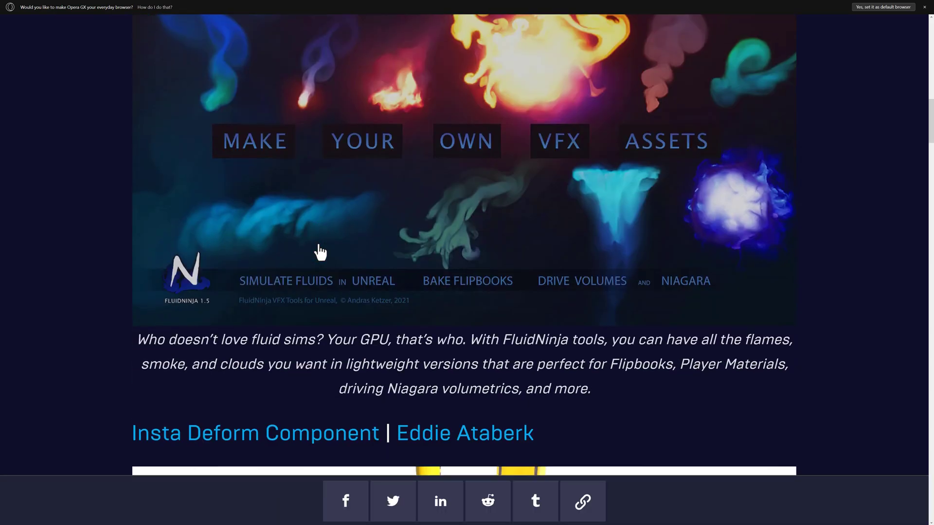
scroll("down", 3)
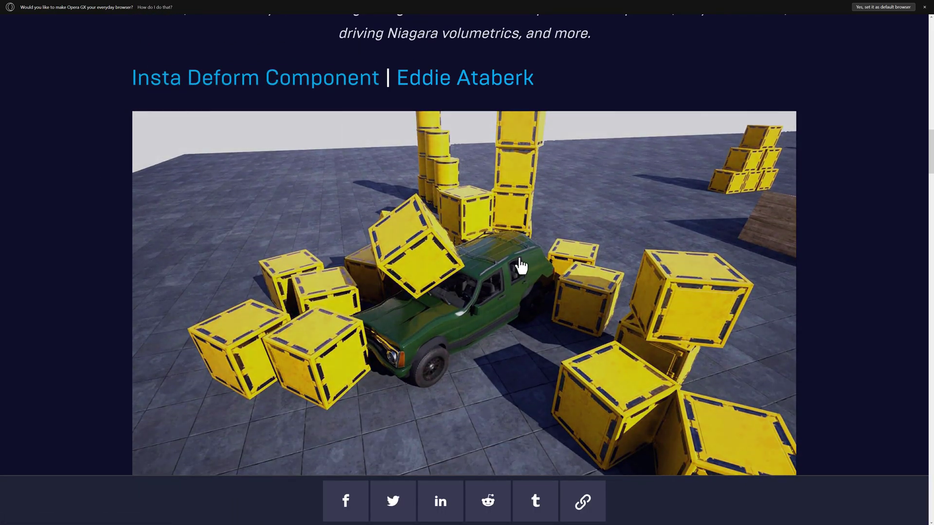
scroll("down", 3)
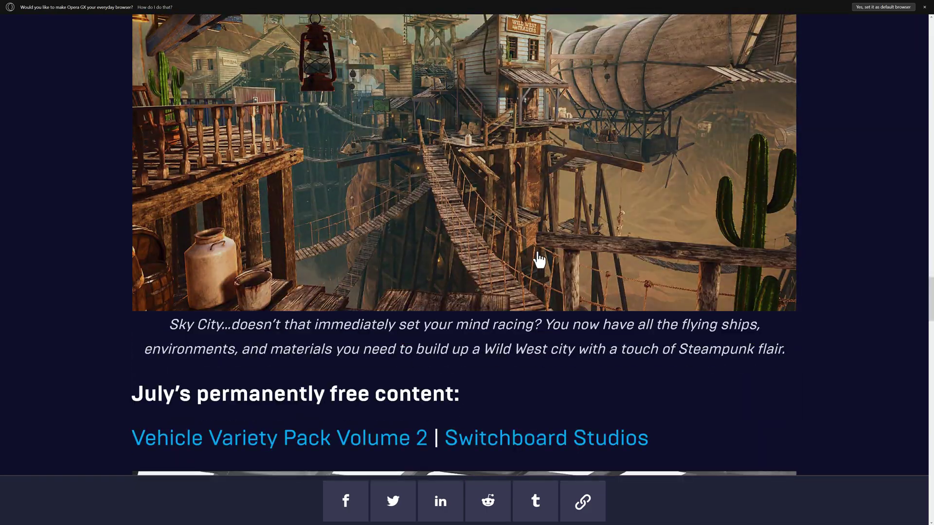
scroll("down", 3)
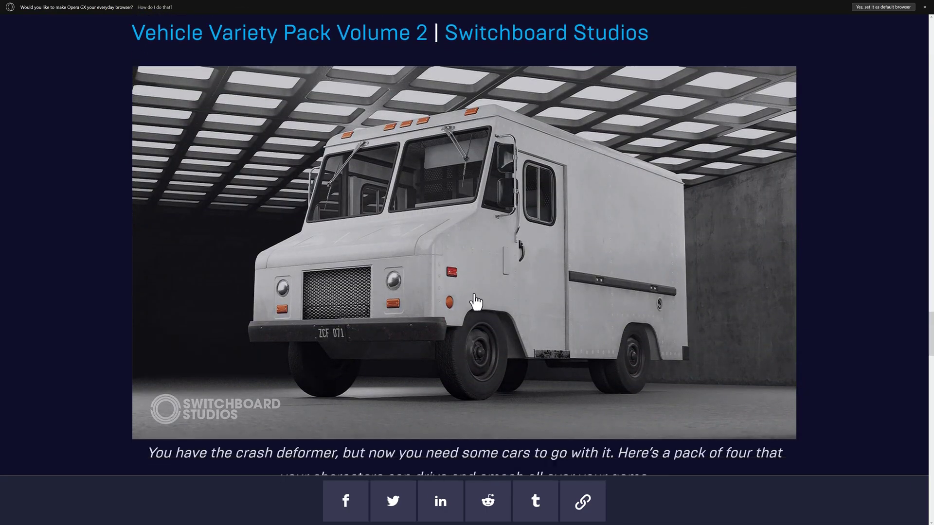
scroll("down", 3)
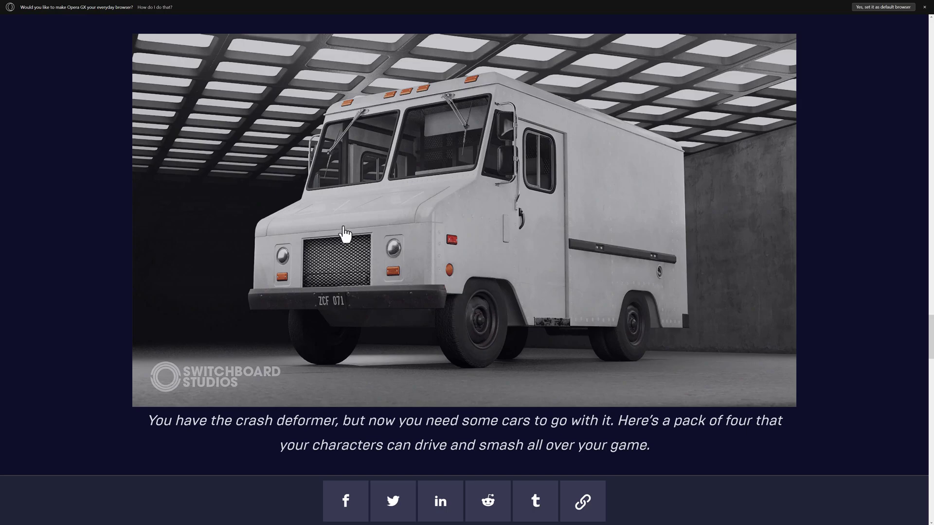
scroll("up", 3)
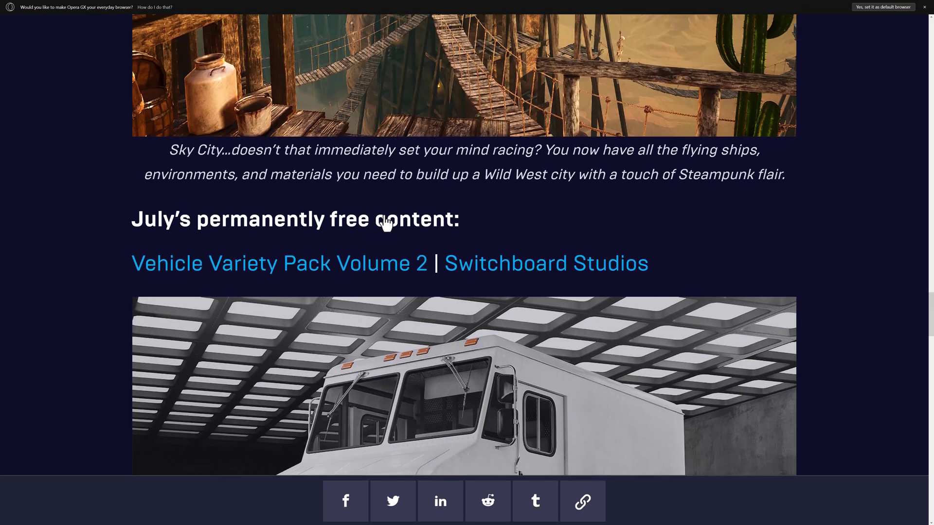
scroll("up", 3)
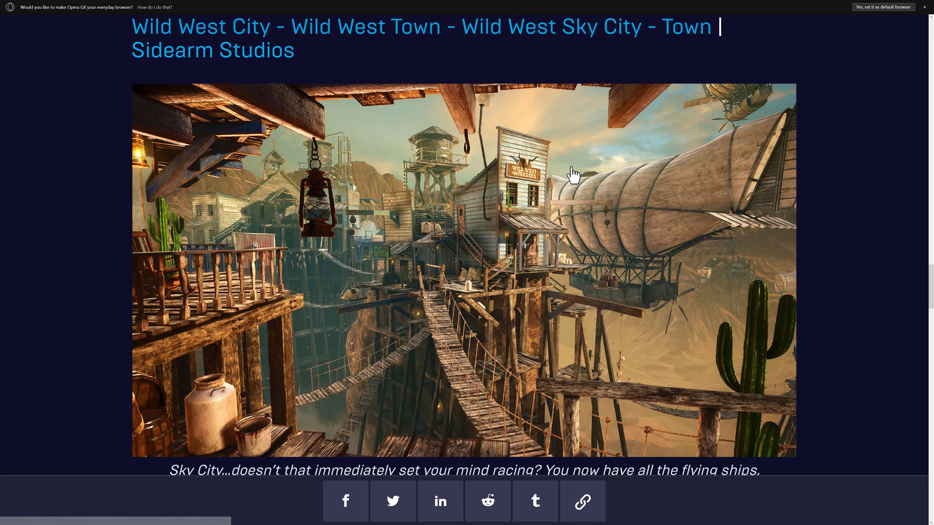
mouse_move(420, 244)
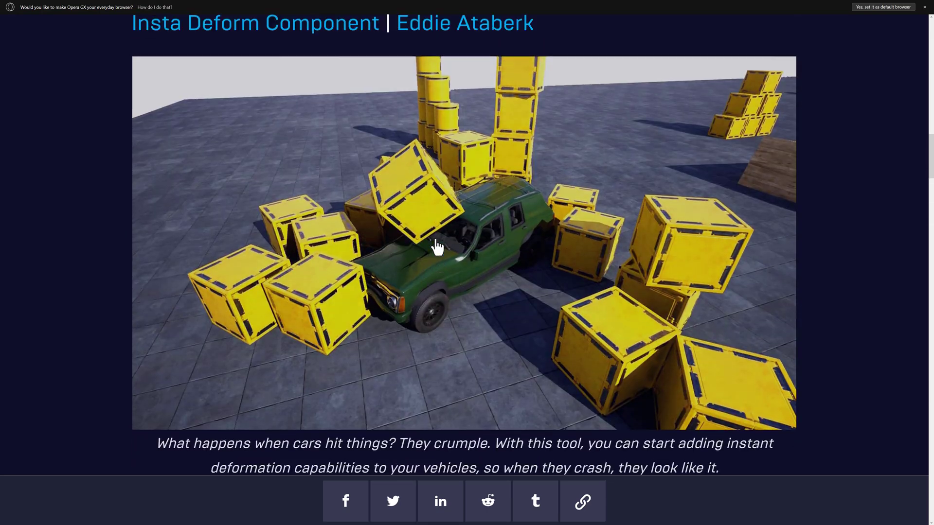
scroll("down", 3)
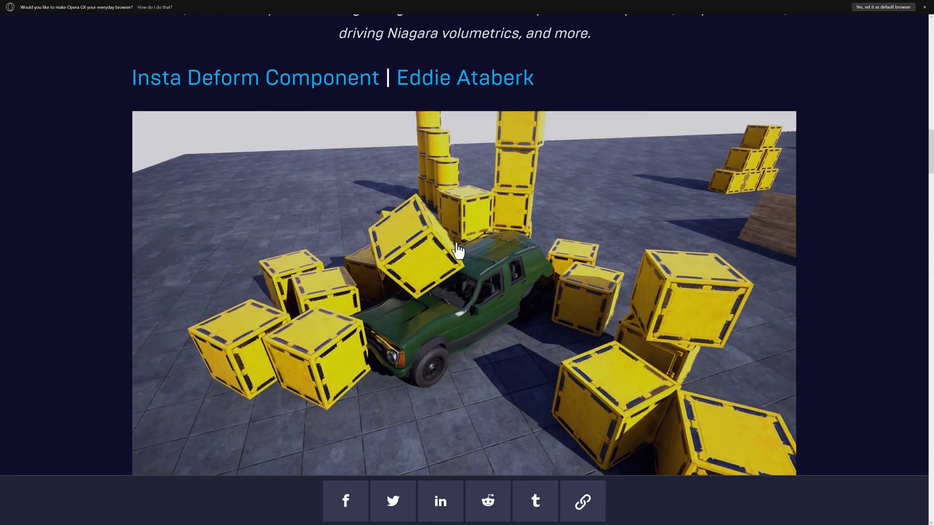
scroll("down", 3)
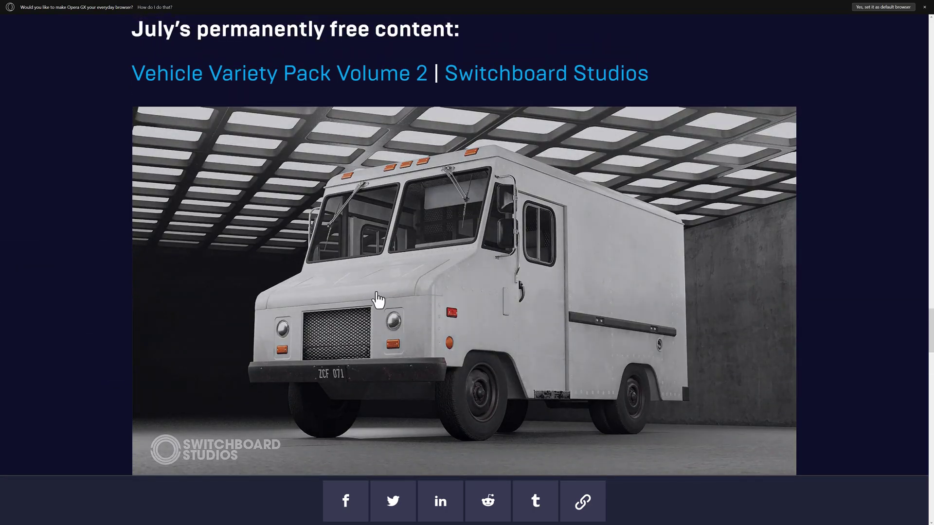
mouse_move(449, 289)
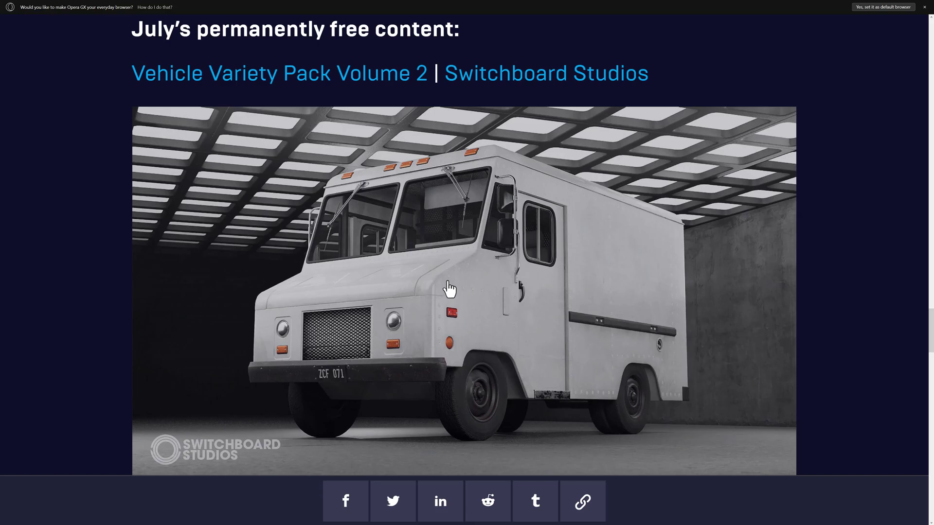
scroll("down", 3)
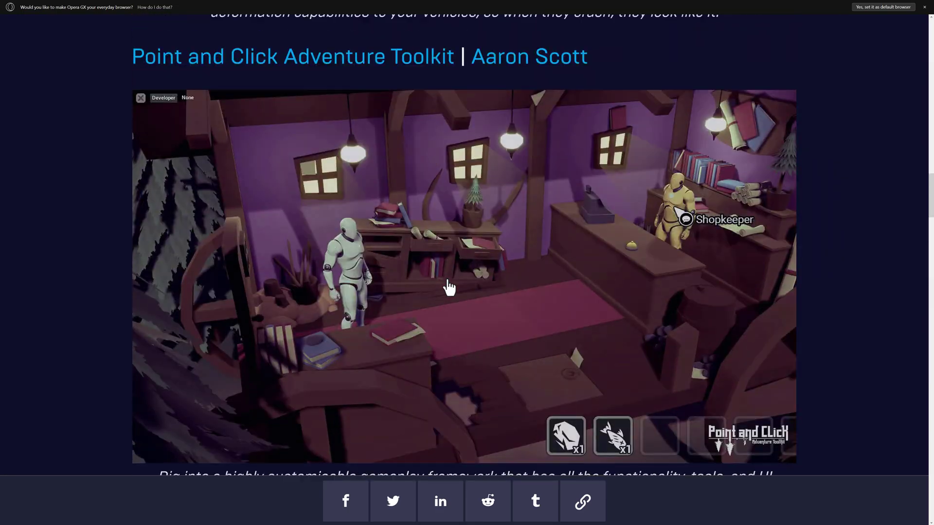
scroll("down", 3)
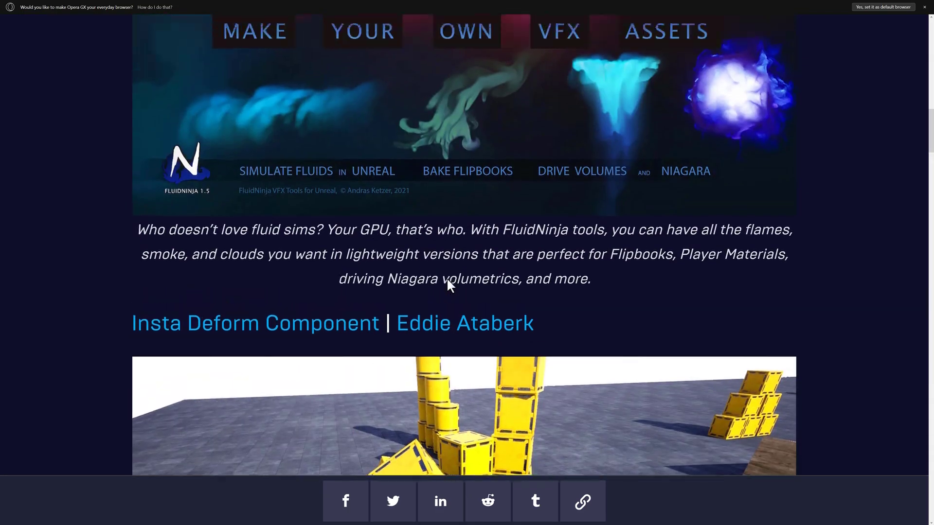
scroll("up", 3)
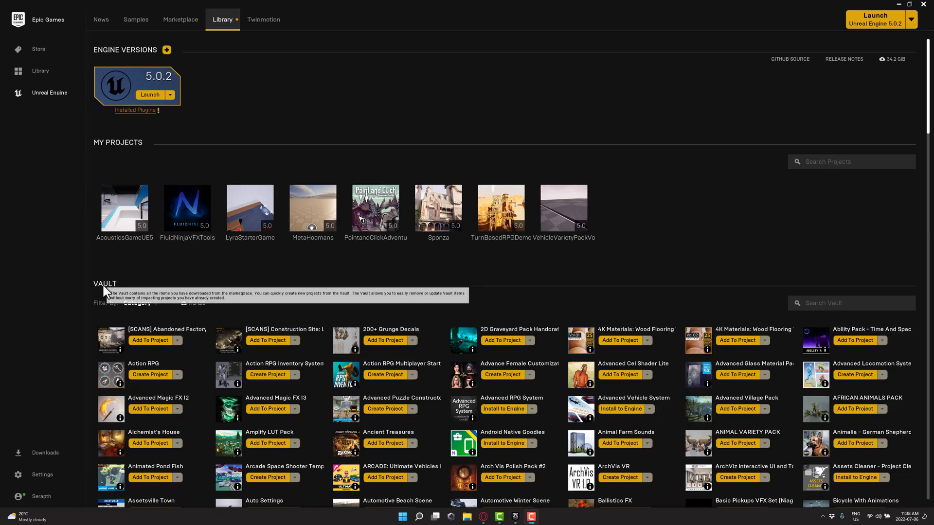
mouse_move(560, 295)
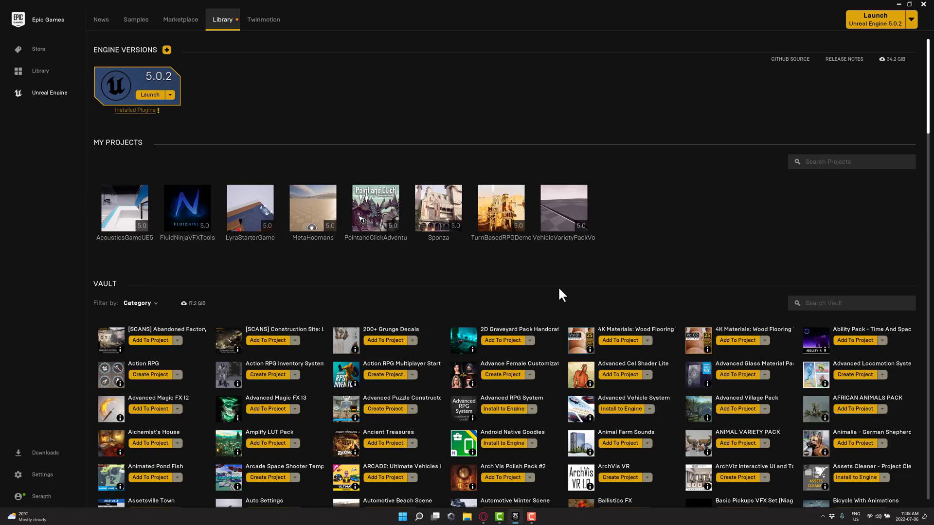
scroll("down", 3)
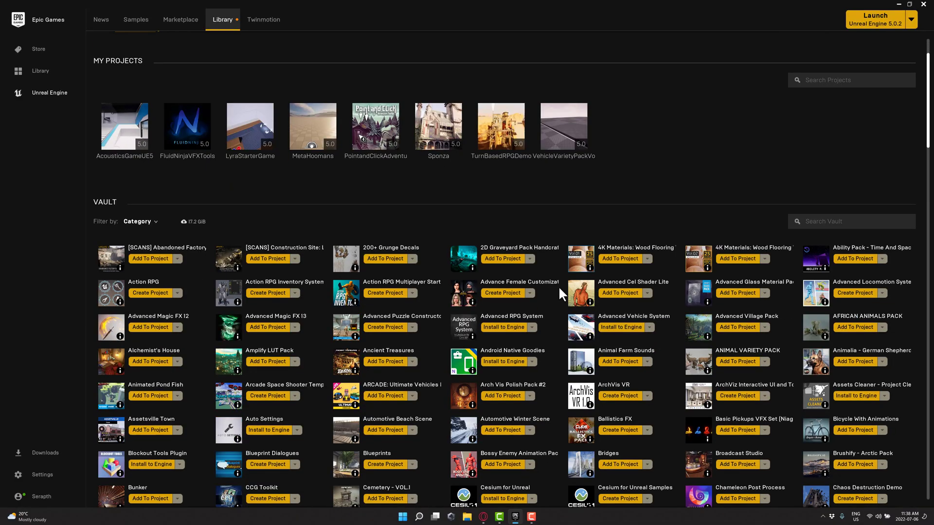
scroll("down", 3)
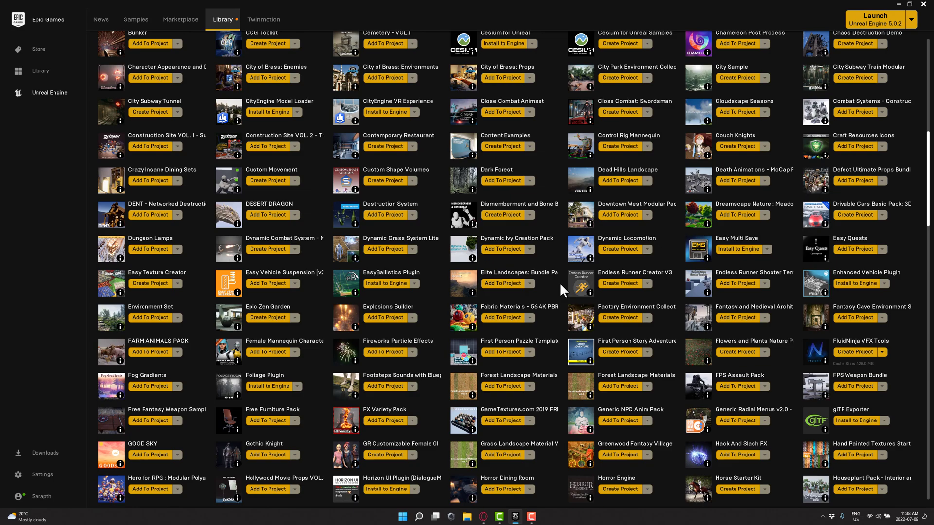
scroll("up", 3)
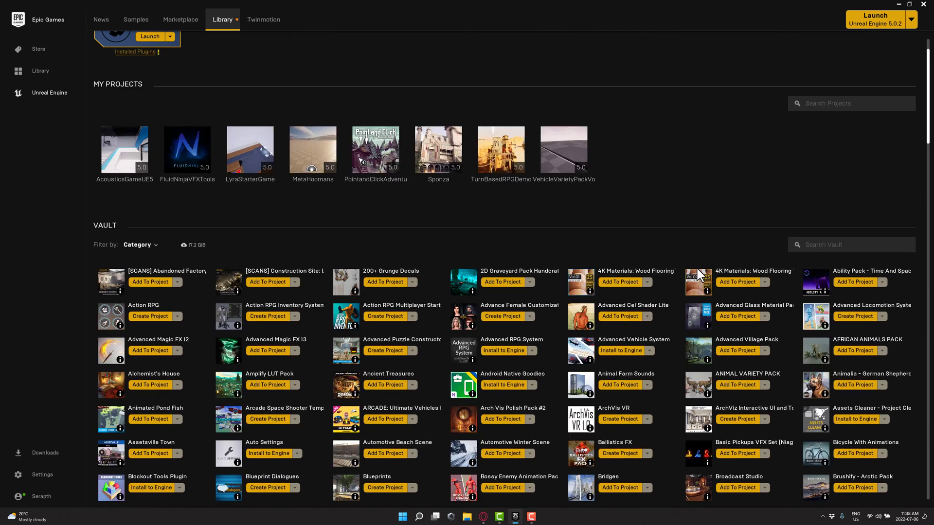
type("veh")
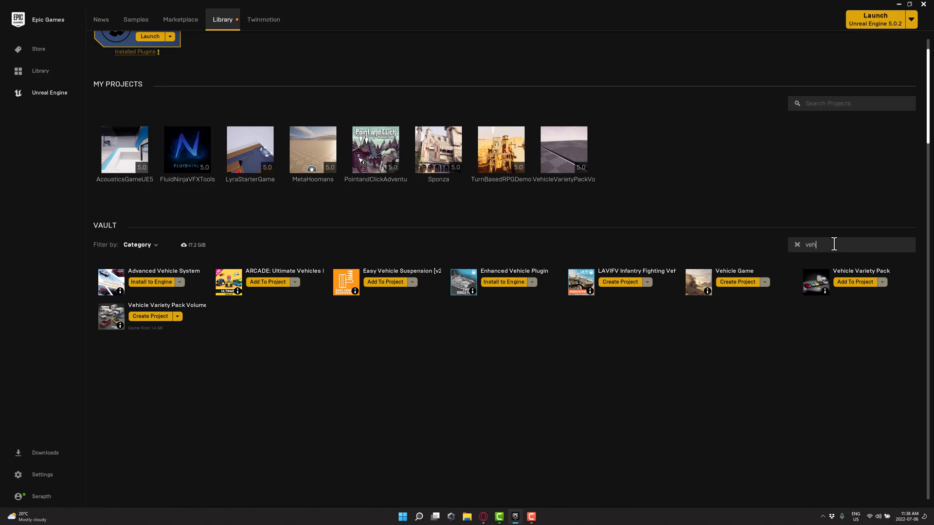
mouse_move(94, 326)
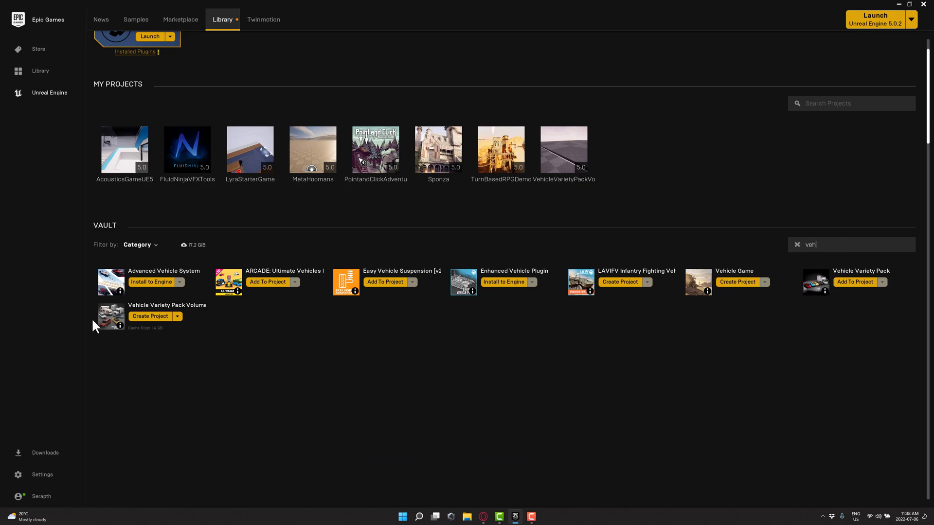
mouse_move(119, 317)
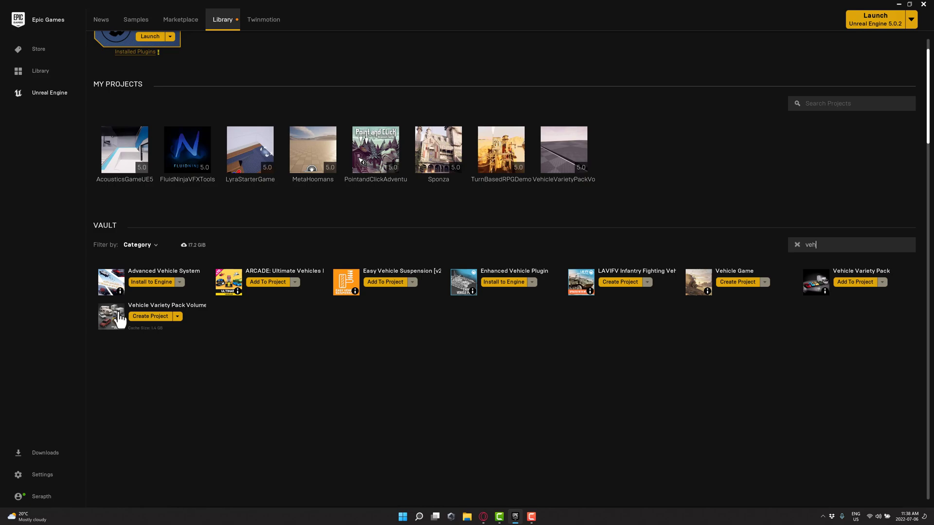
mouse_move(845, 282)
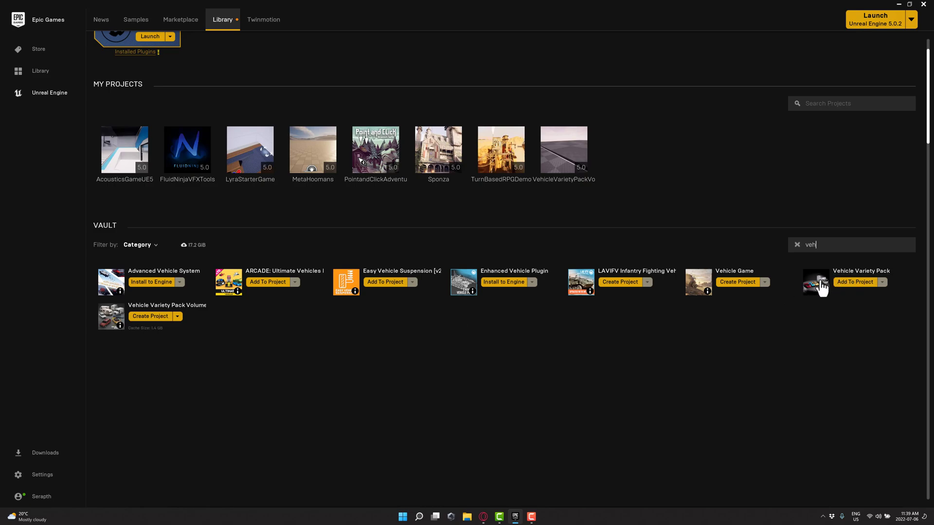
mouse_move(856, 281)
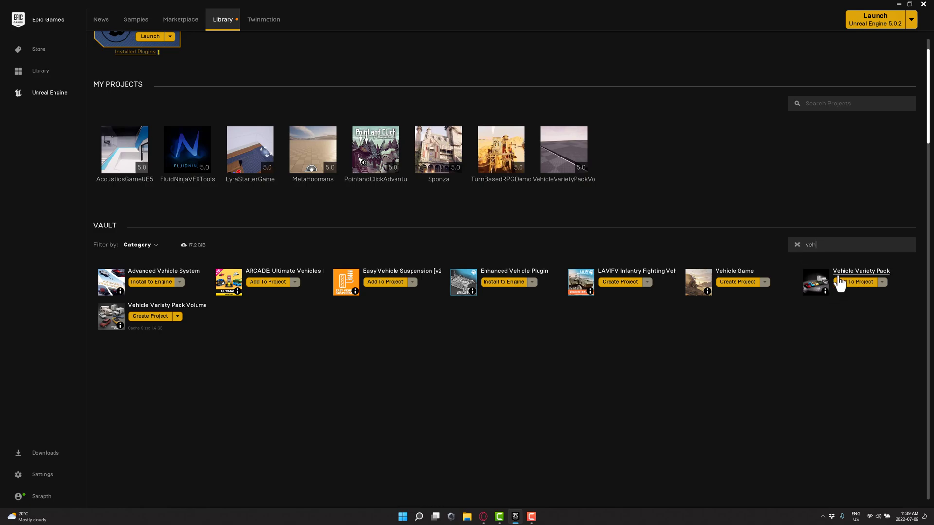
mouse_move(123, 343)
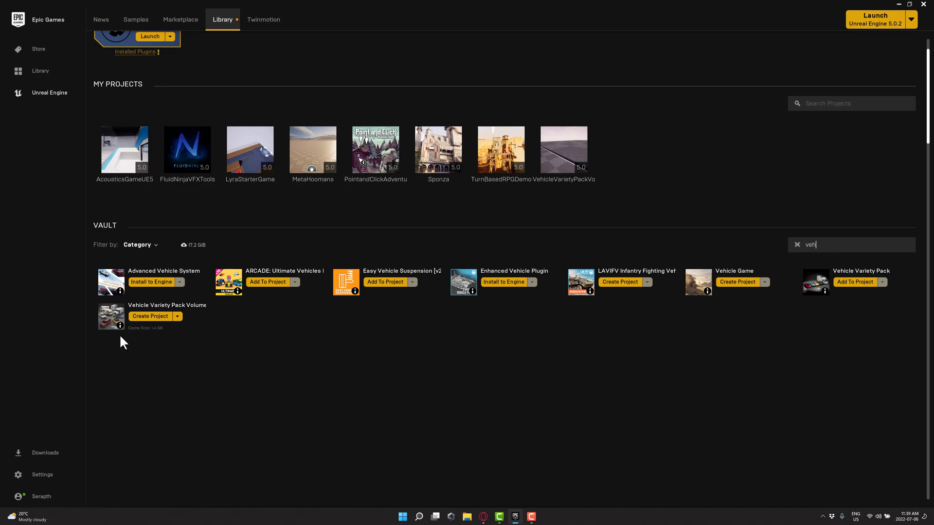
mouse_move(164, 336)
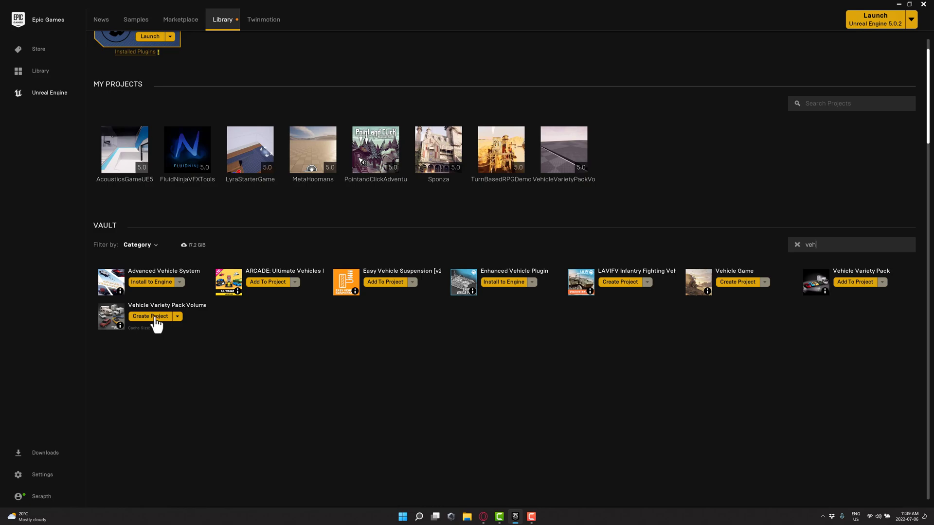
Step: Create a project named YouTubeDemo from Vehicle Variety Pack Volume 2
left_click(150, 316)
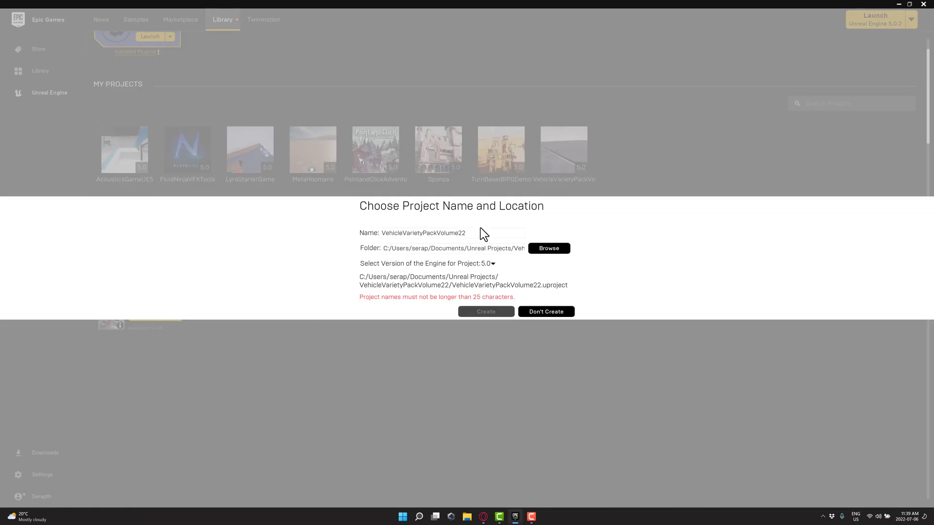
type("Y")
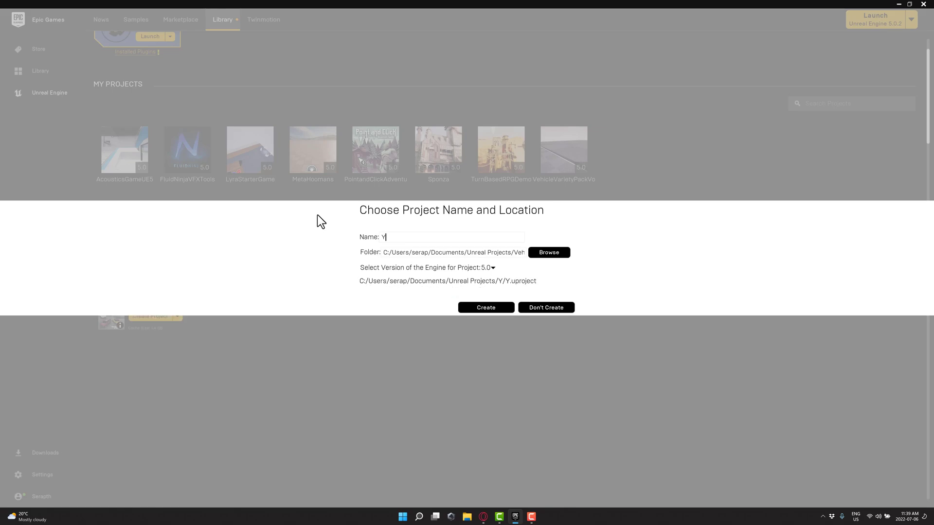
type("ouTubeDemo")
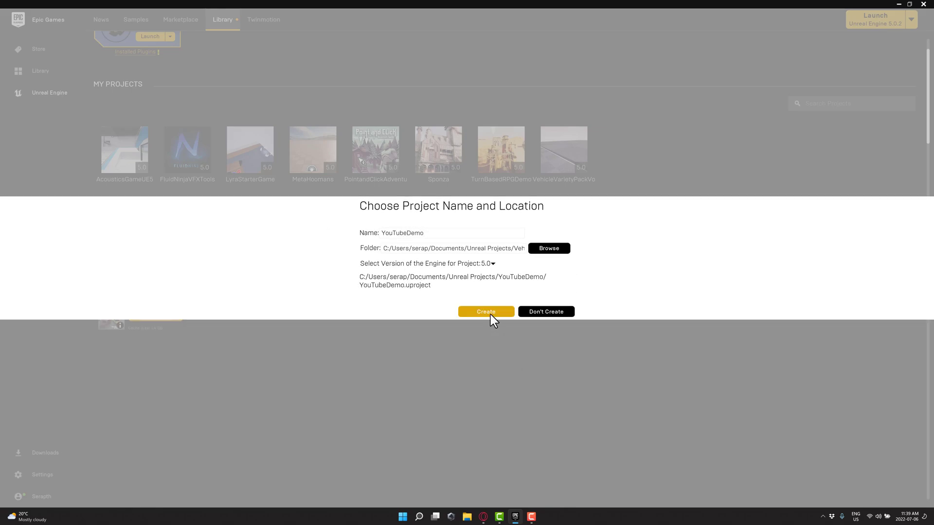
left_click(486, 312)
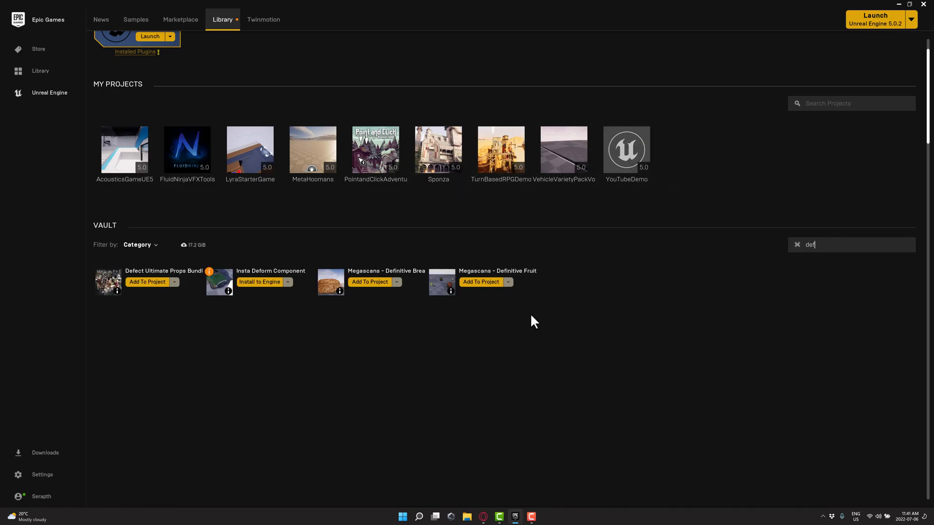
mouse_move(275, 279)
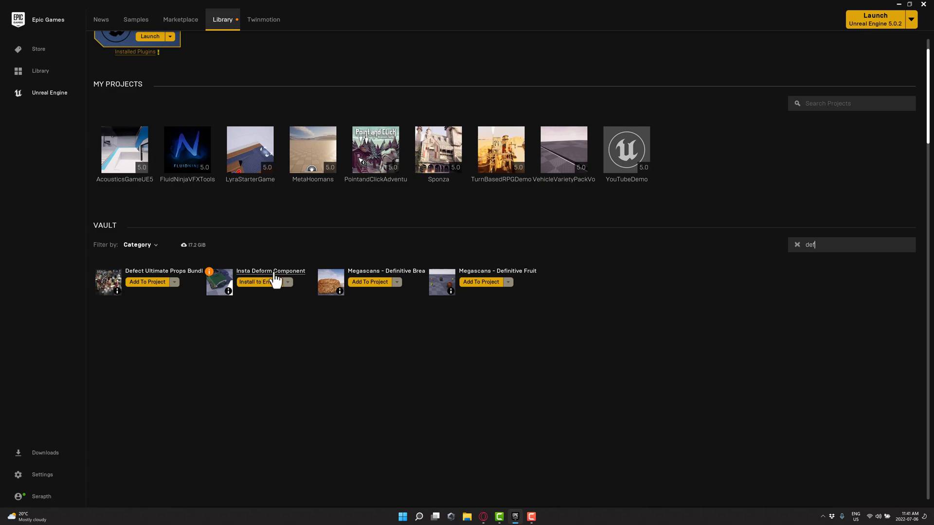
mouse_move(265, 288)
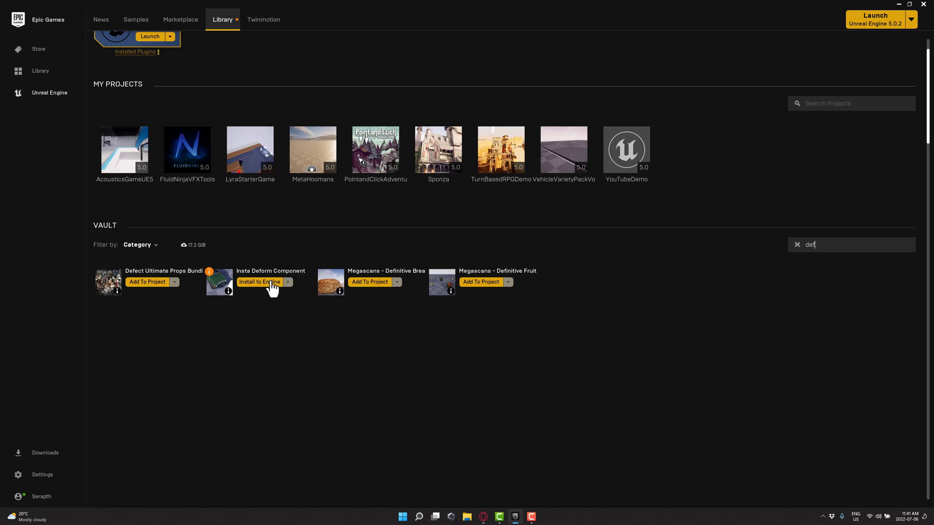
Step: Launch the YouTubeDemo project from My Projects in Unreal Editor
left_click(626, 150)
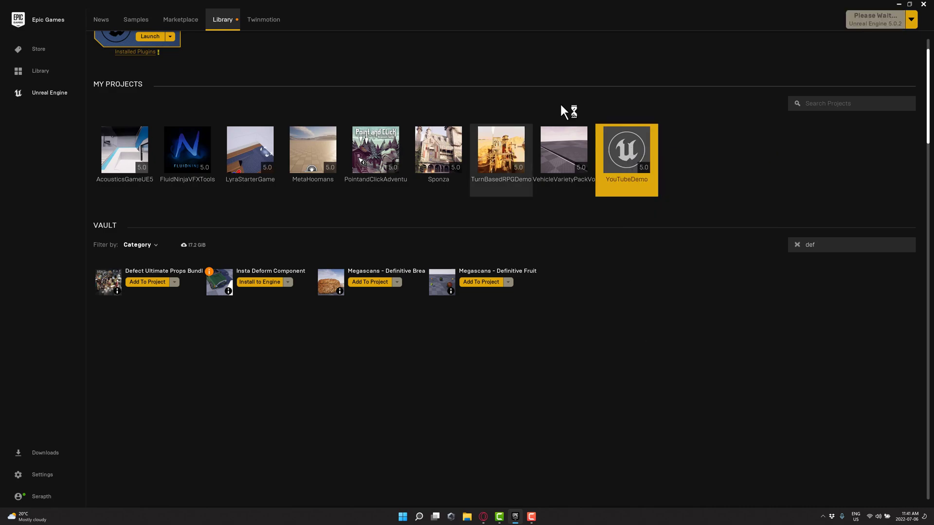
mouse_move(146, 386)
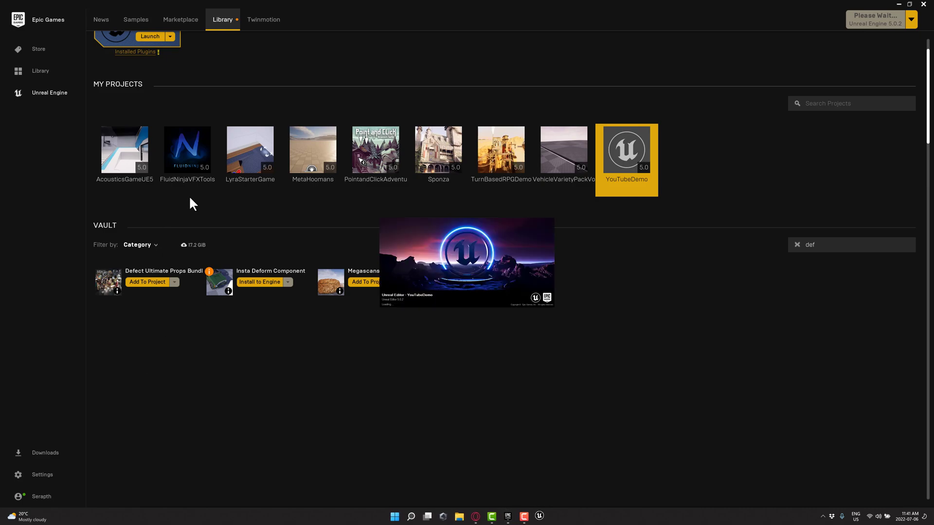
mouse_move(249, 149)
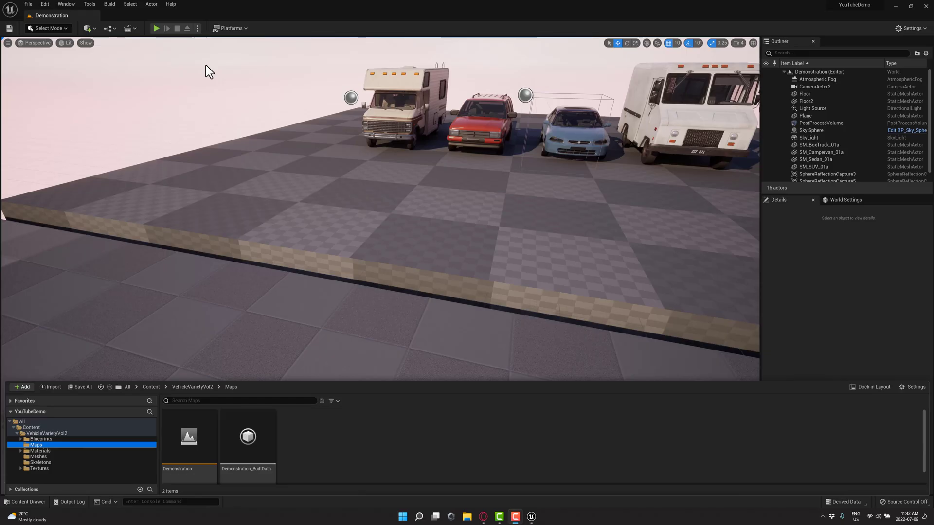
mouse_move(233, 408)
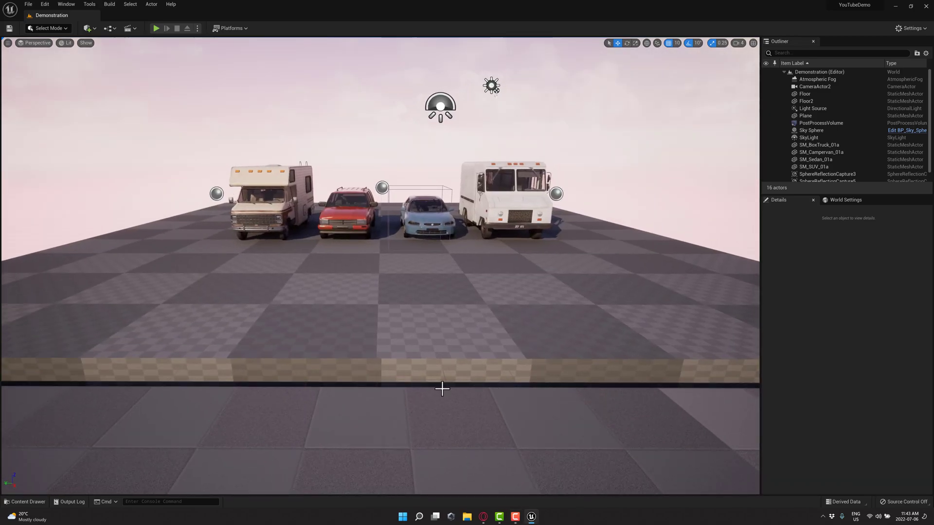
mouse_move(44, 4)
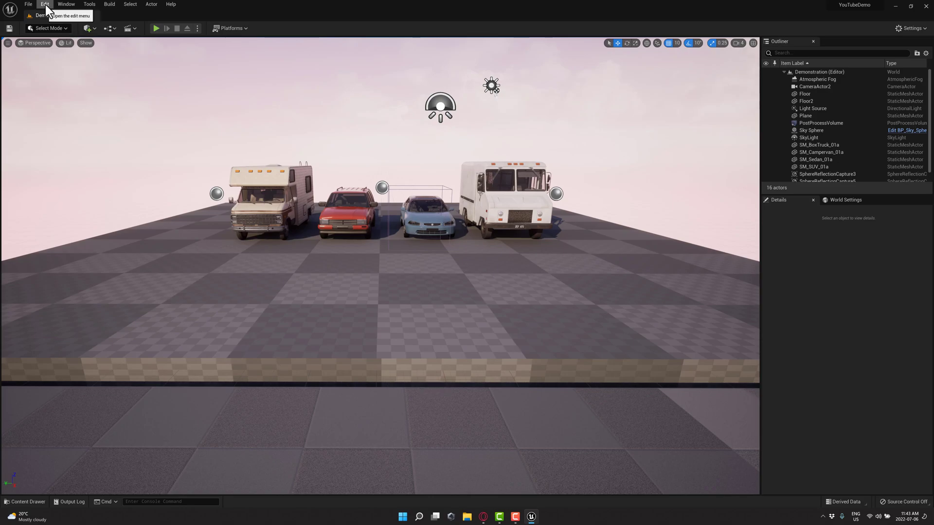
Step: Enable the Insta Deform Component plugin, found by searching 'def' in Plugins
left_click(44, 5)
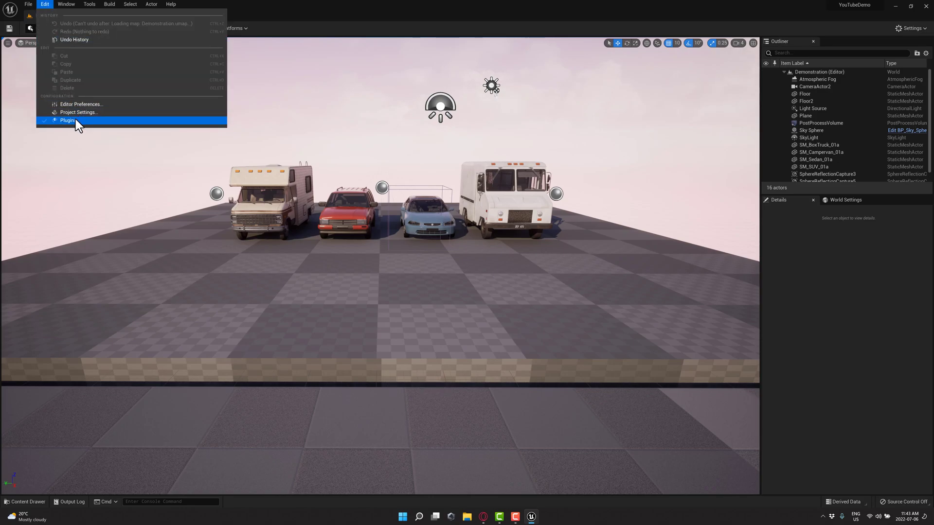
left_click(67, 120)
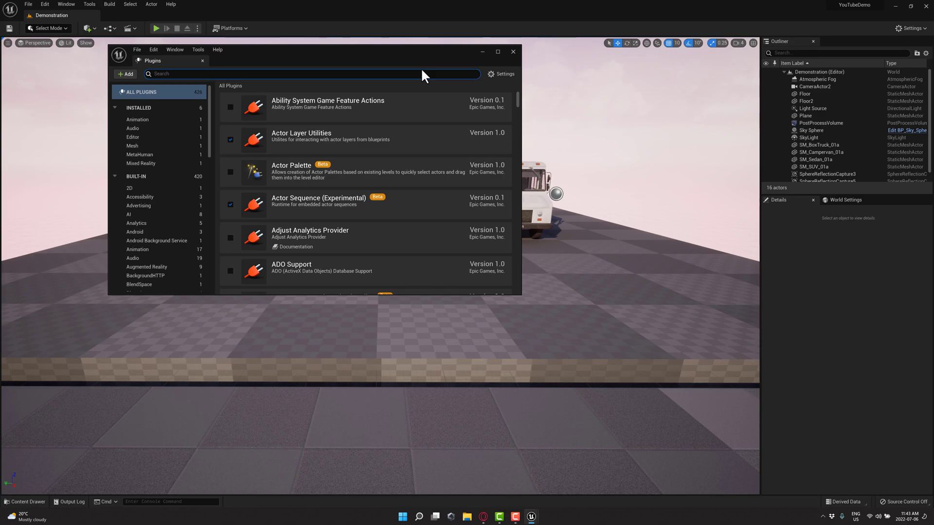
type("def")
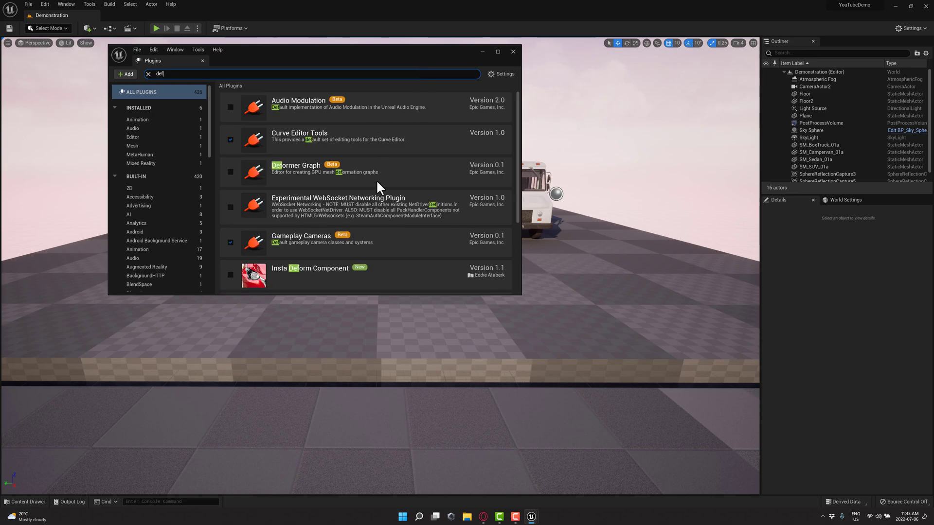
scroll("down", 3)
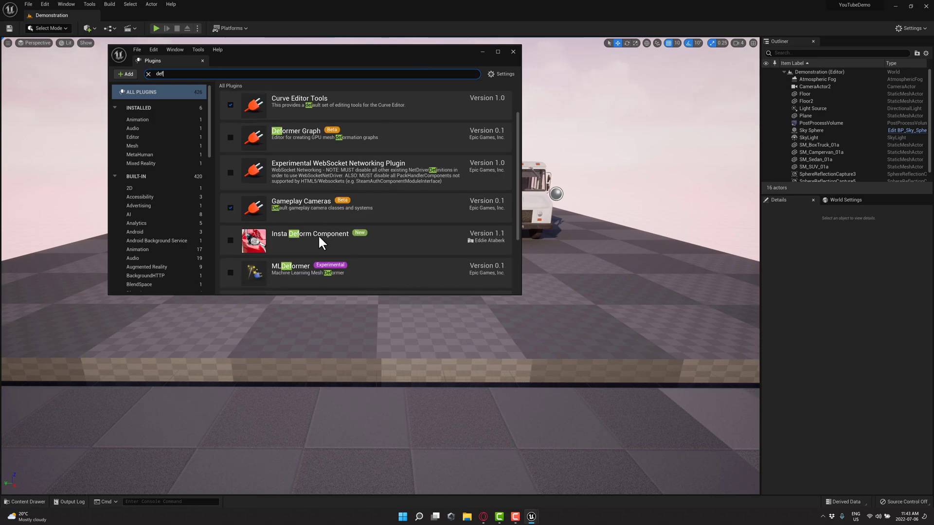
left_click(230, 241)
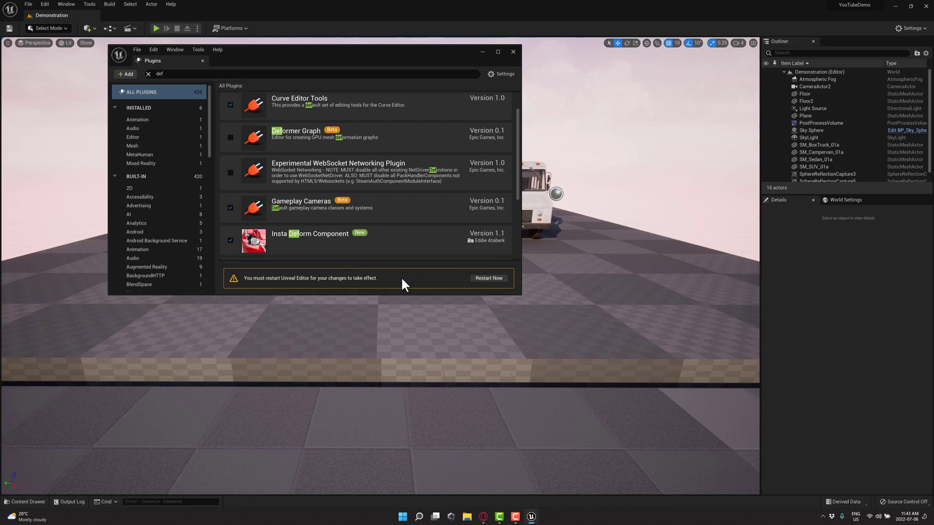
mouse_move(488, 279)
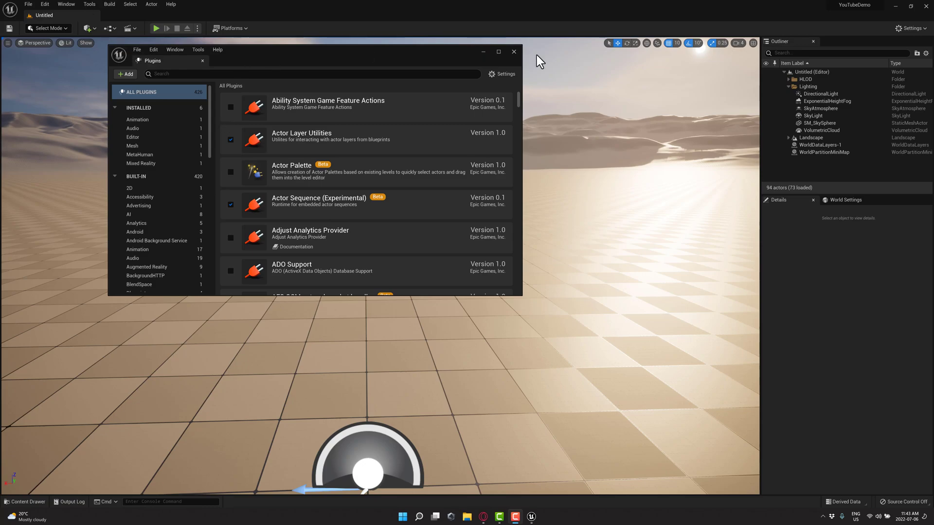
Step: After the restart, close Plugins and open the Demonstration map from the Content Drawer
left_click(512, 51)
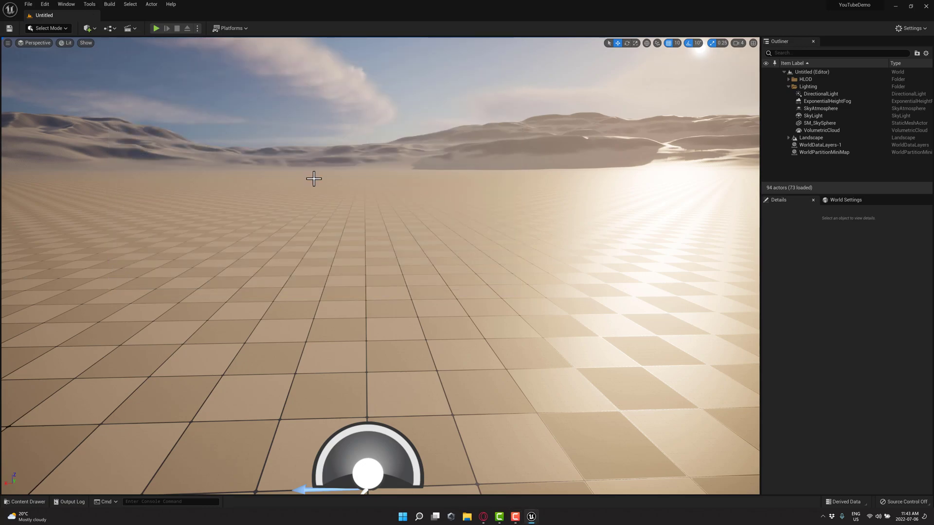
left_click(24, 502)
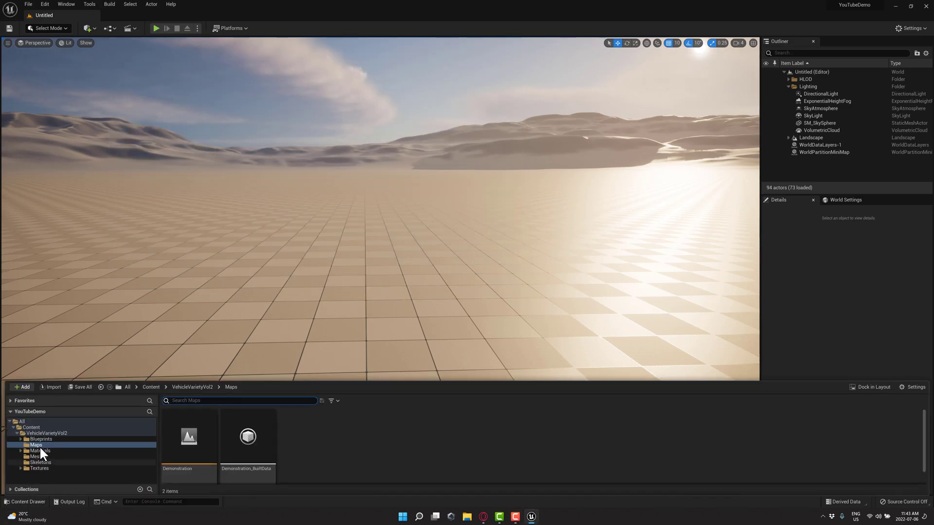
double_click(189, 437)
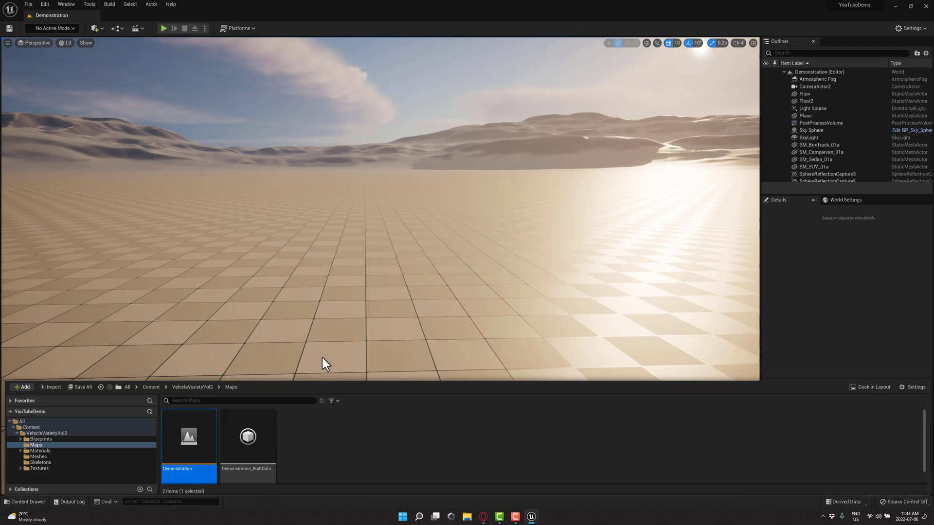
double_click(188, 437)
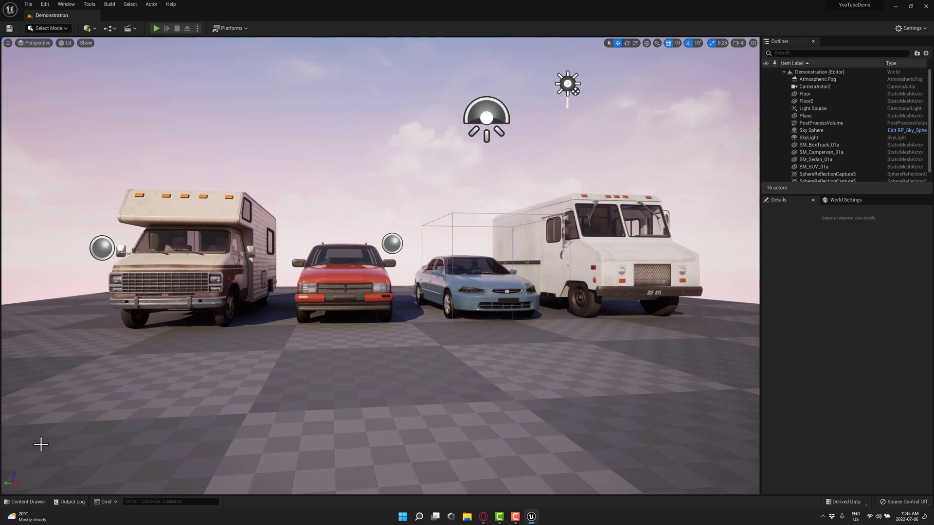
left_click(25, 502)
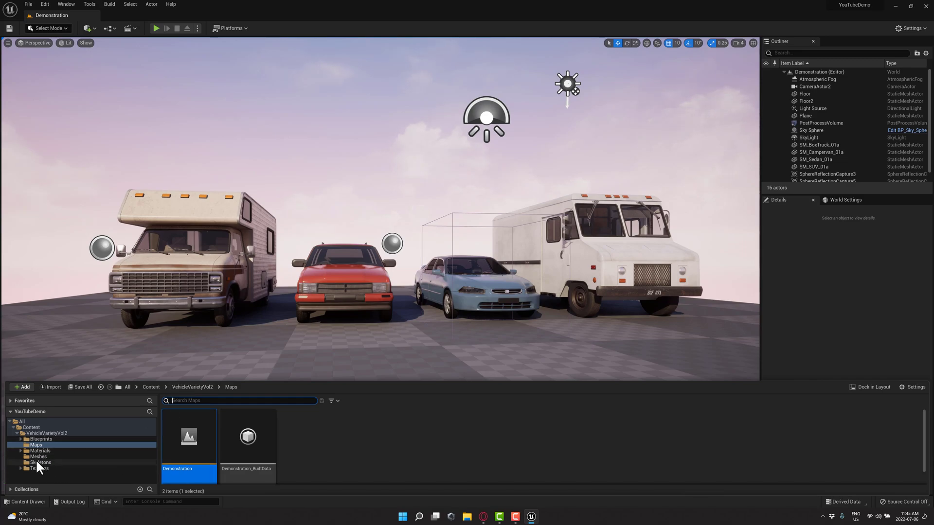
Step: Close the BP_SUV_Chaos Blueprint editor to return to the level viewport
left_click(41, 439)
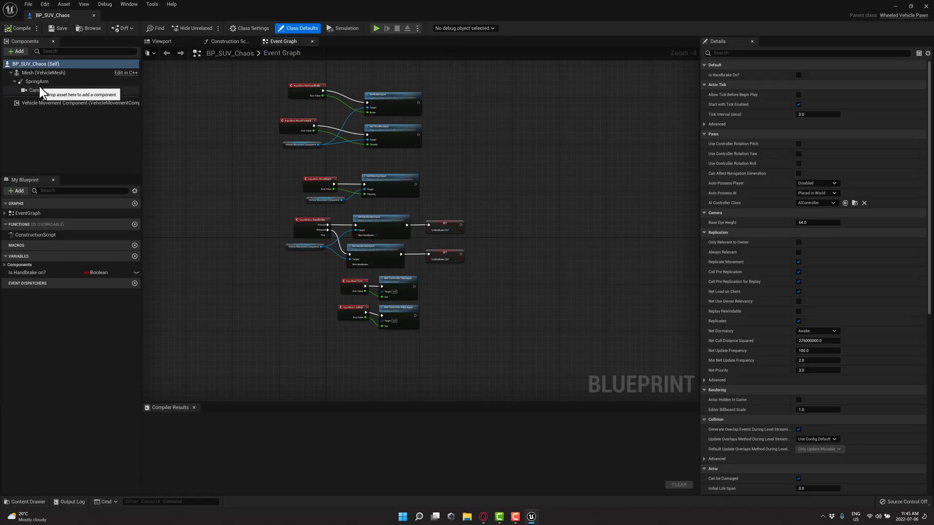
mouse_move(39, 91)
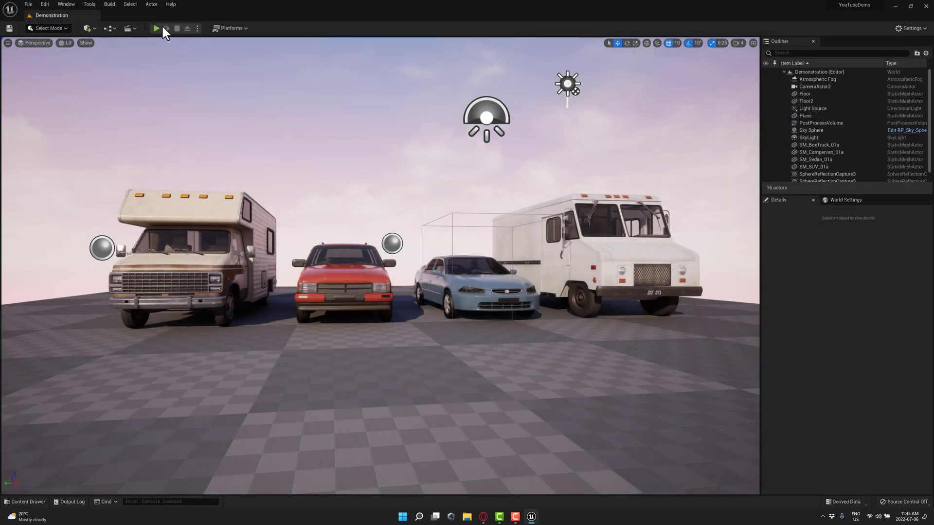
left_click(155, 28)
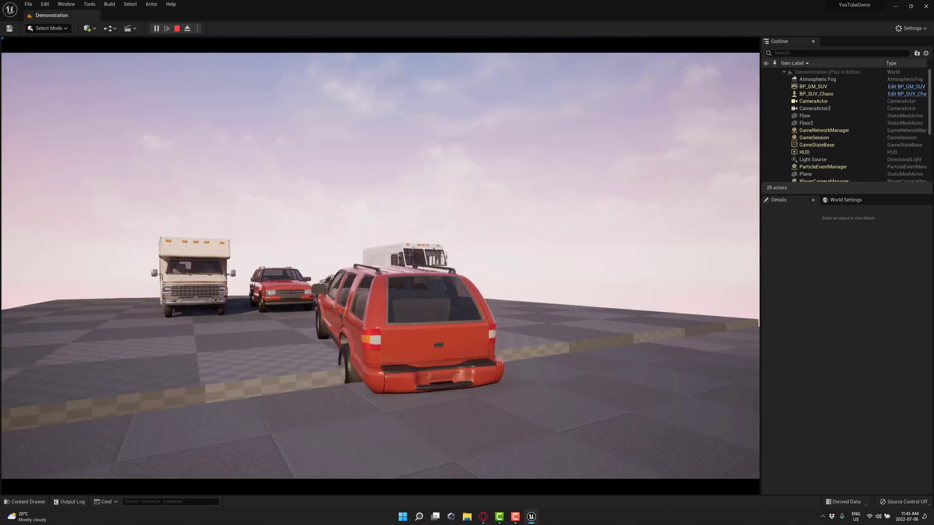
left_click(177, 28)
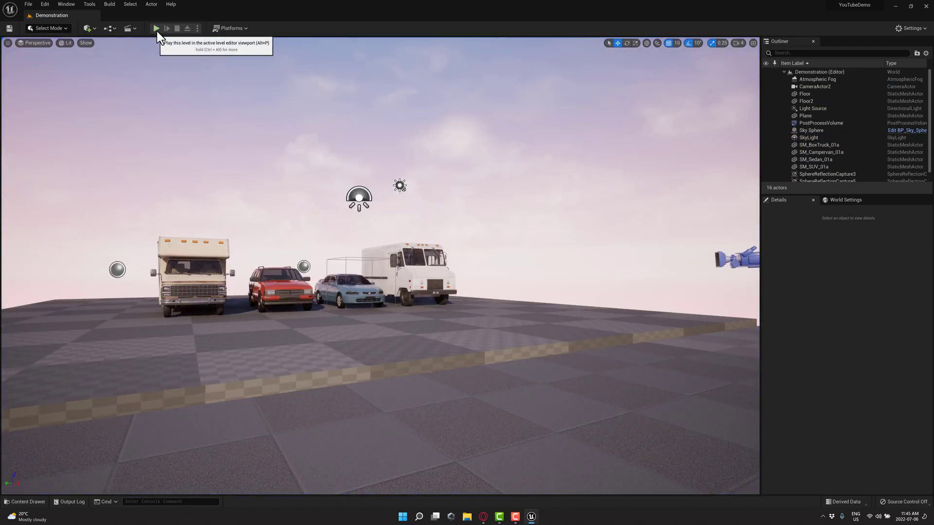
left_click(155, 29)
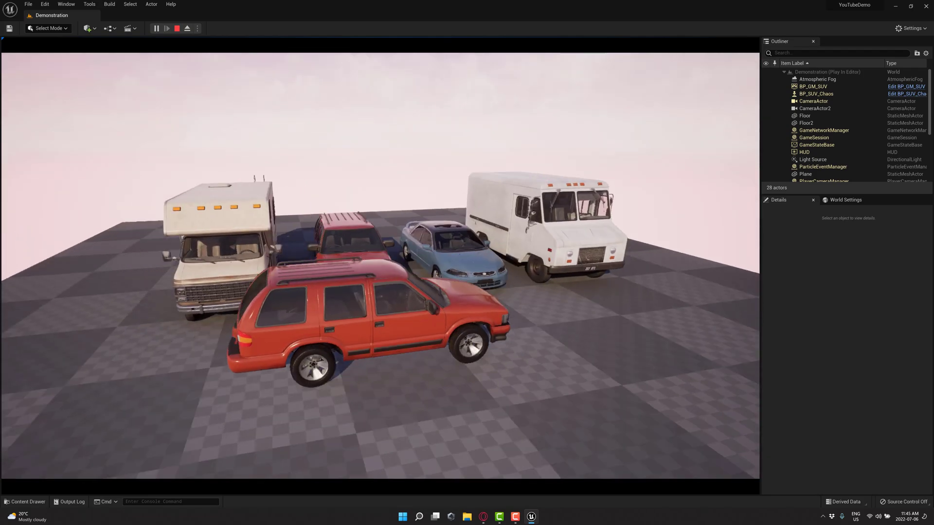
left_click(176, 28)
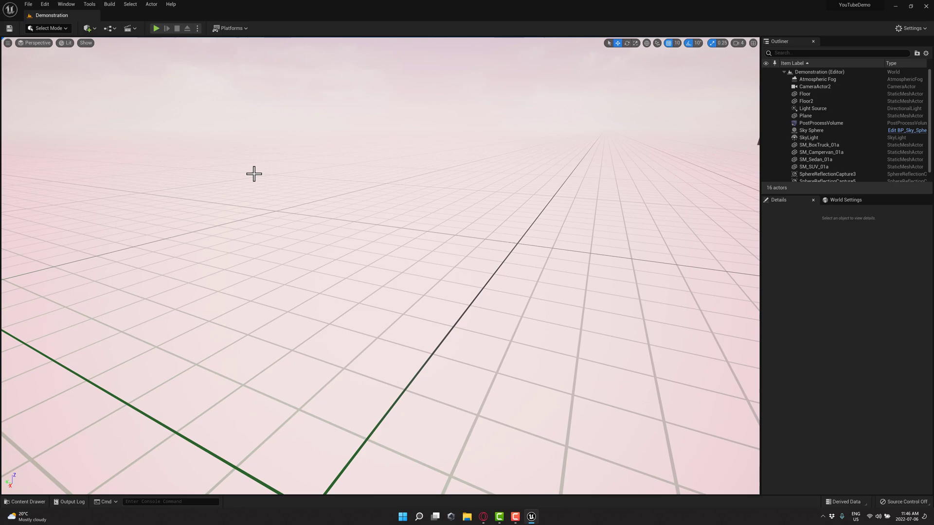
mouse_move(210, 57)
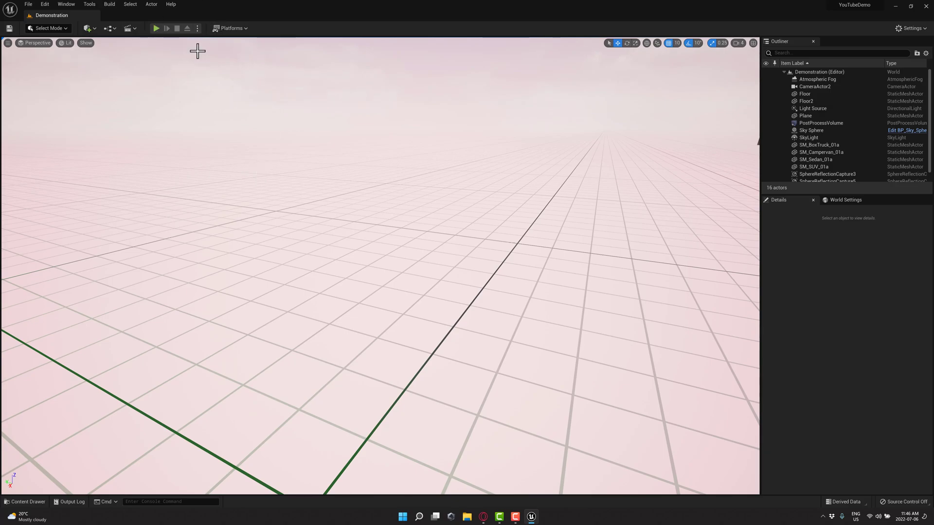
mouse_move(109, 28)
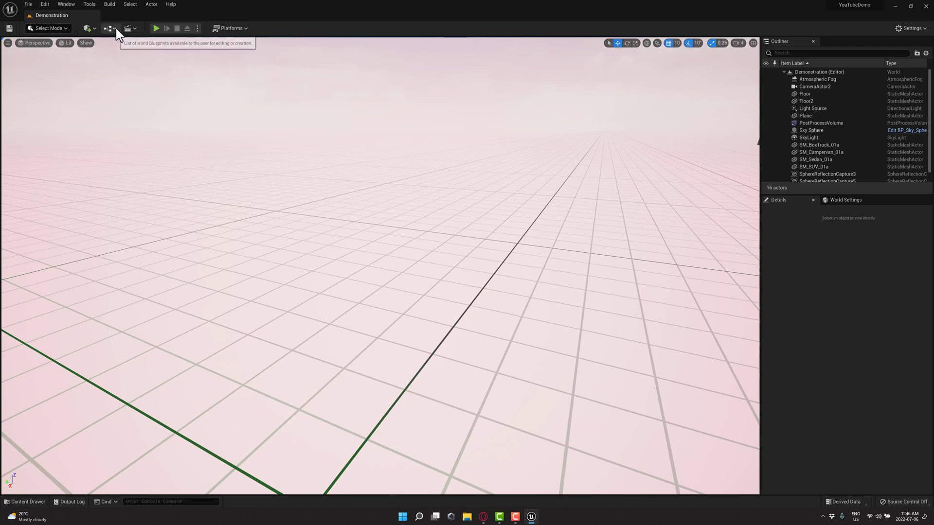
Step: Pick the Sedan game mode from the Blueprints dropdown and run a brief playtest
left_click(109, 28)
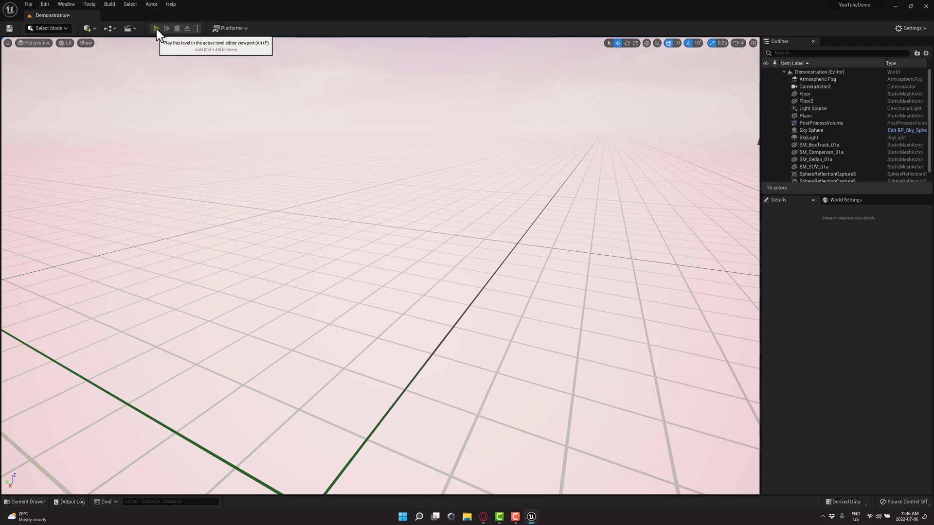
left_click(156, 28)
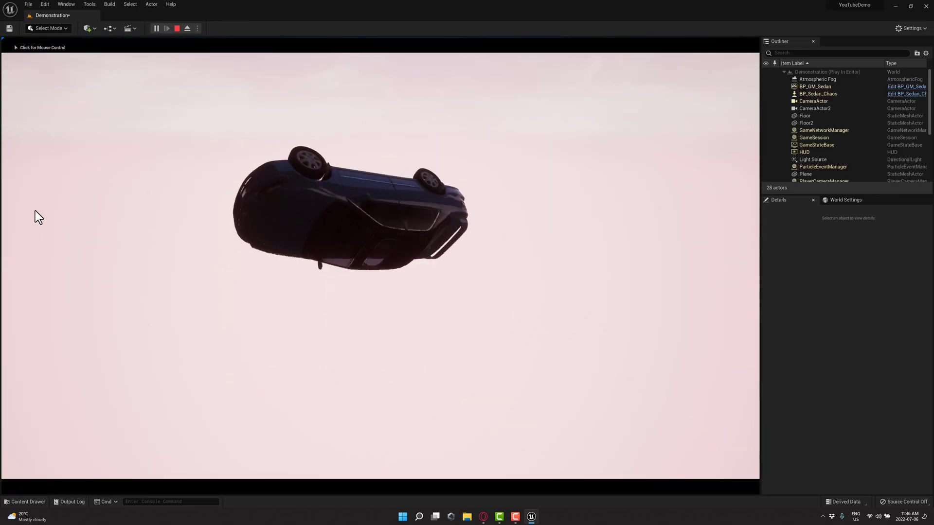
left_click(177, 28)
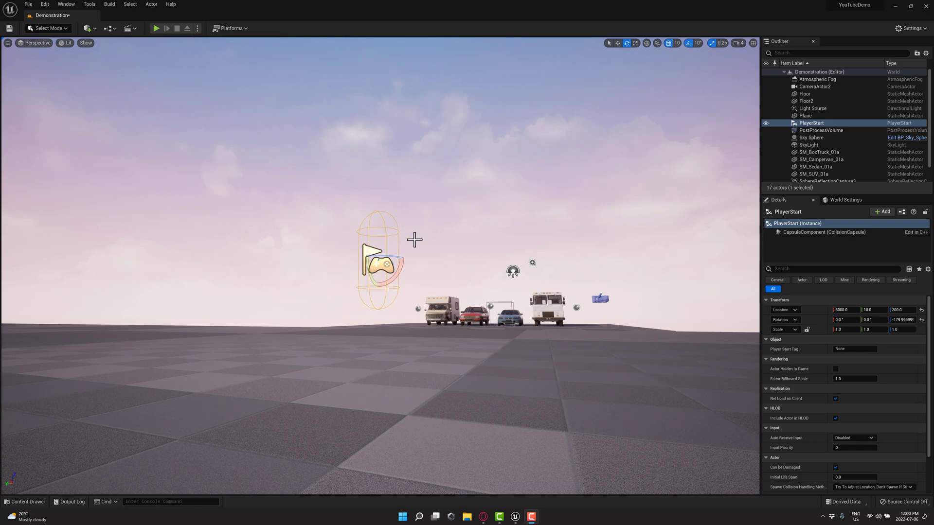
mouse_move(378, 341)
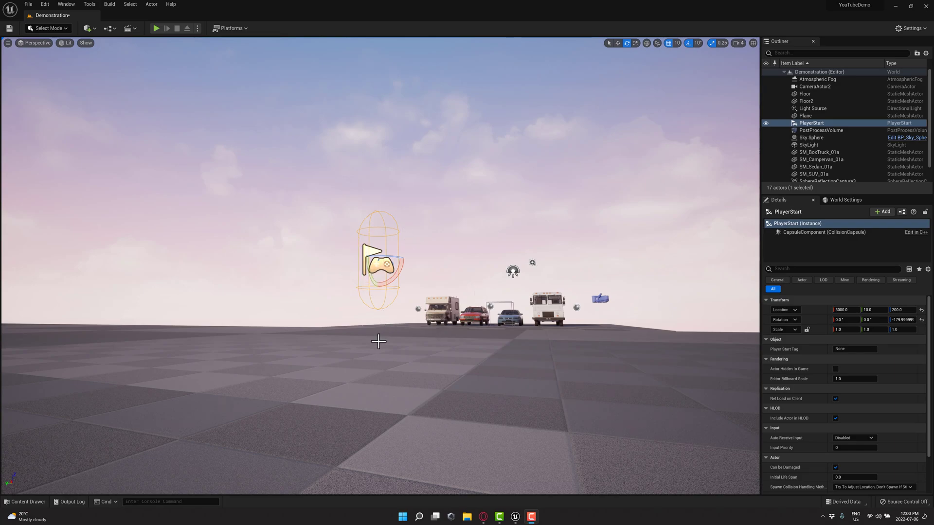
mouse_move(395, 286)
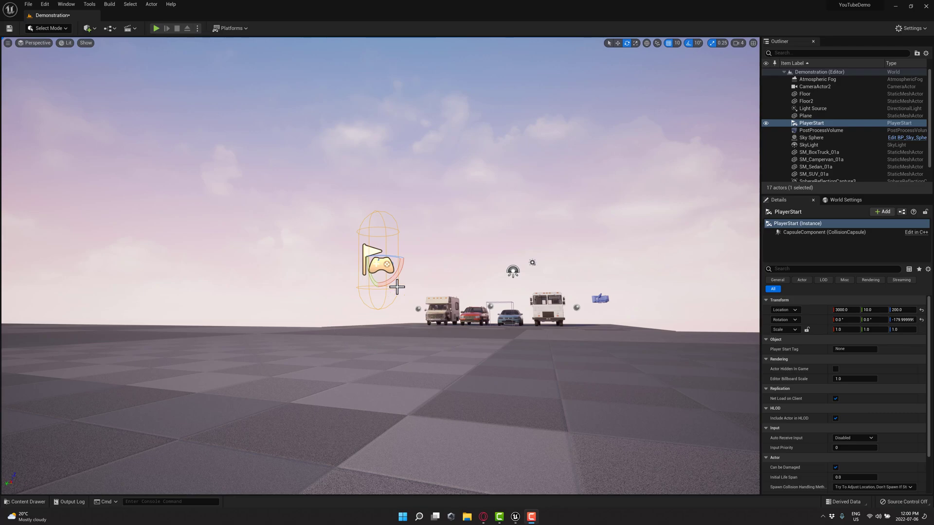
left_click_drag(396, 286, 292, 191)
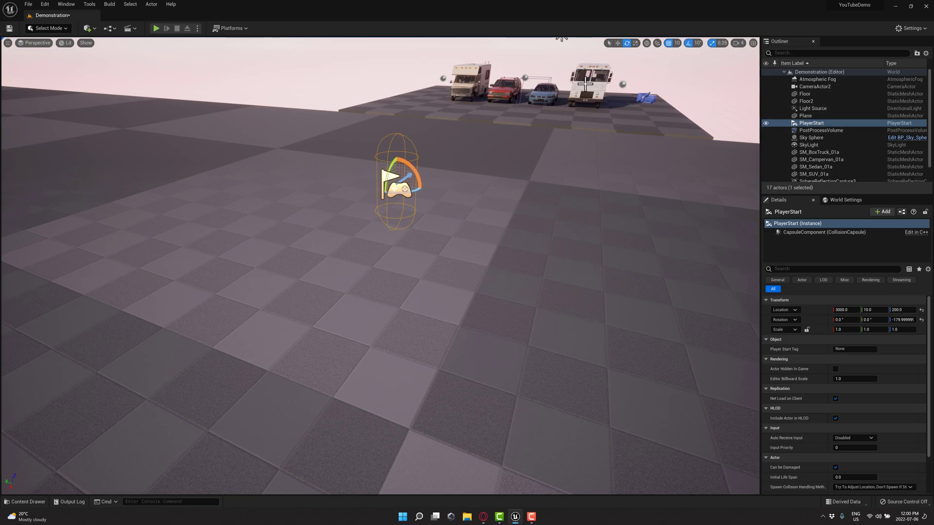
mouse_move(253, 156)
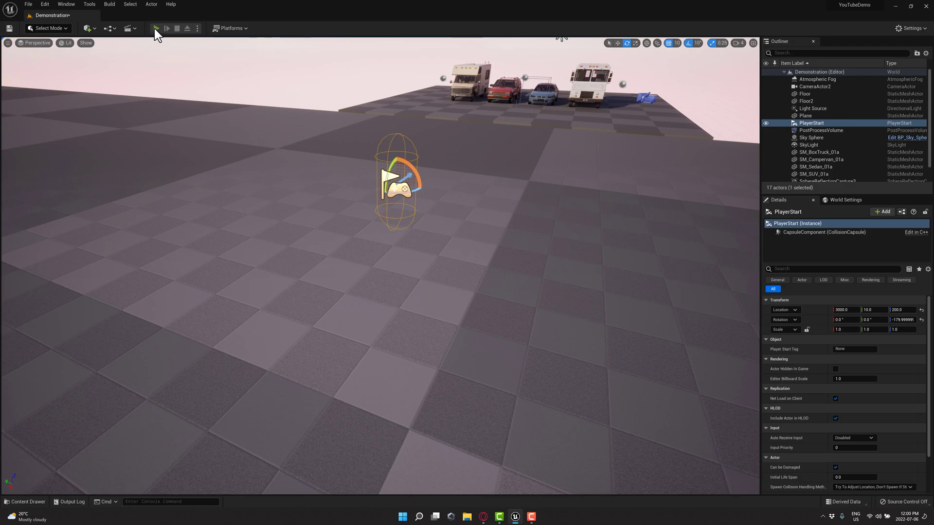
Step: Playtest the SUV, switch to BP_GM_Sedan, and crash the sedan into the vehicles
left_click(154, 28)
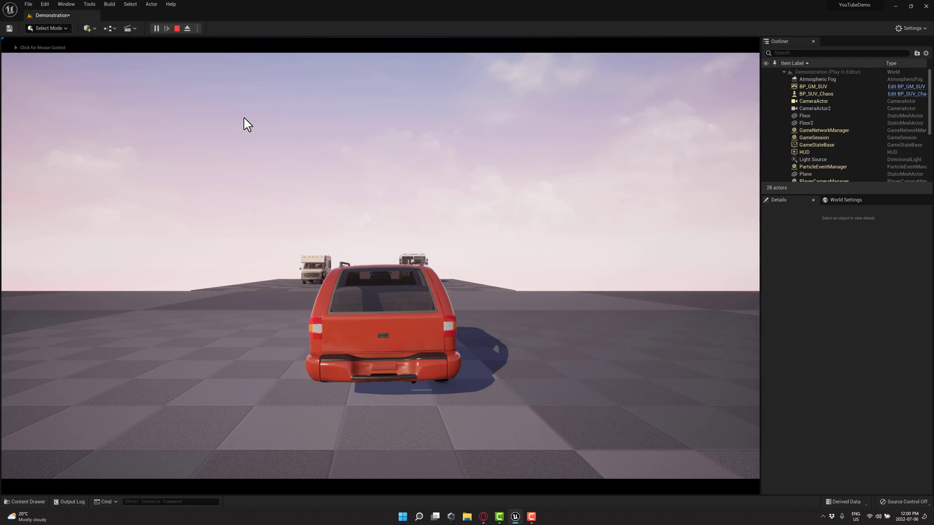
left_click(176, 28)
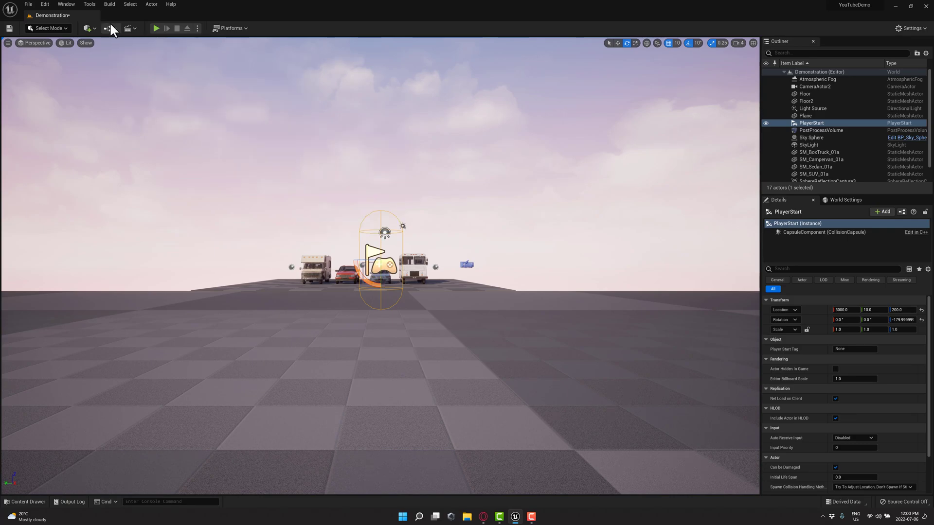
left_click(156, 28)
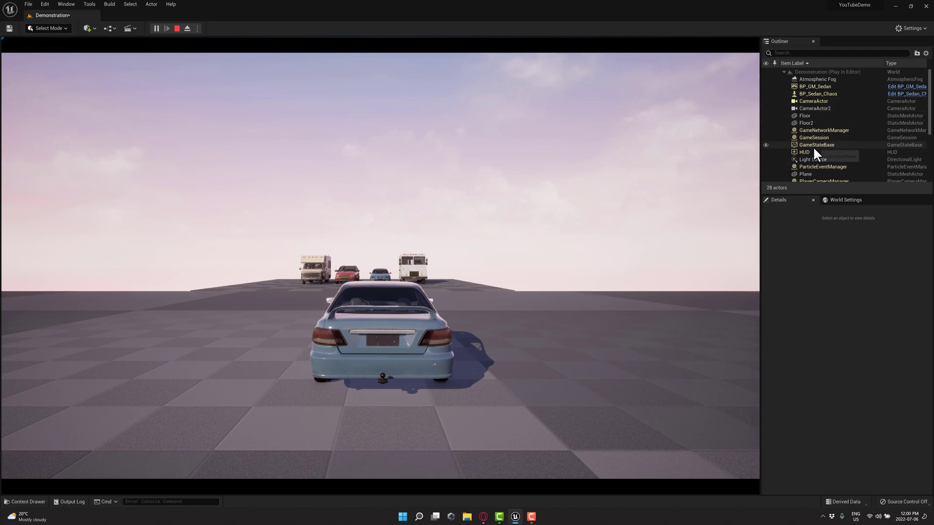
mouse_move(412, 116)
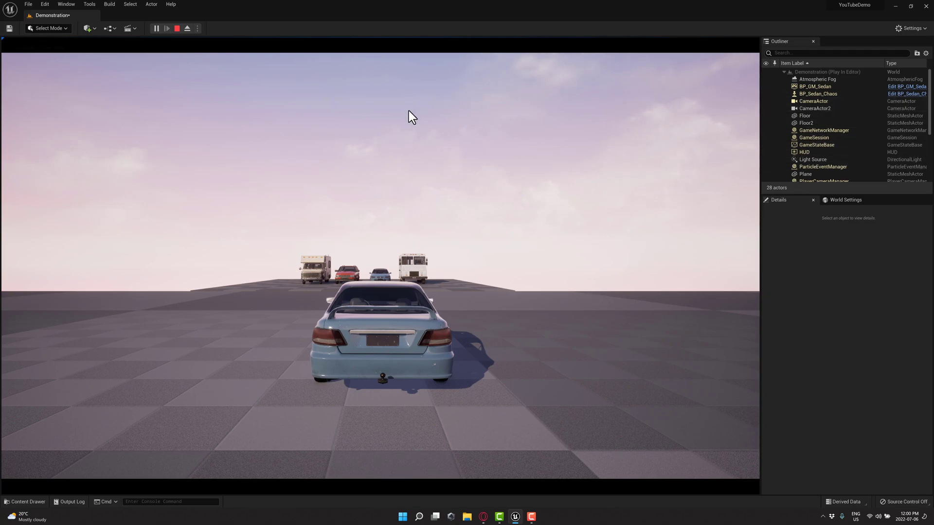
mouse_move(281, 91)
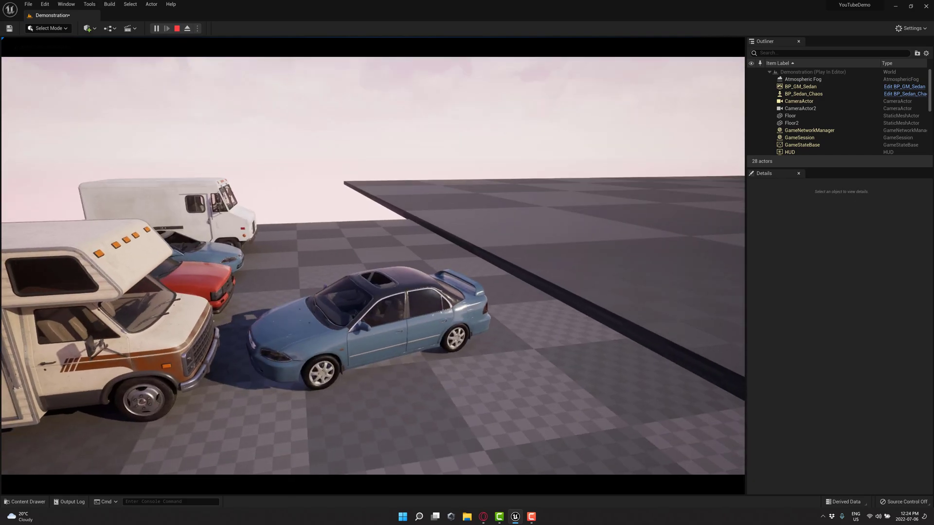
left_click(176, 28)
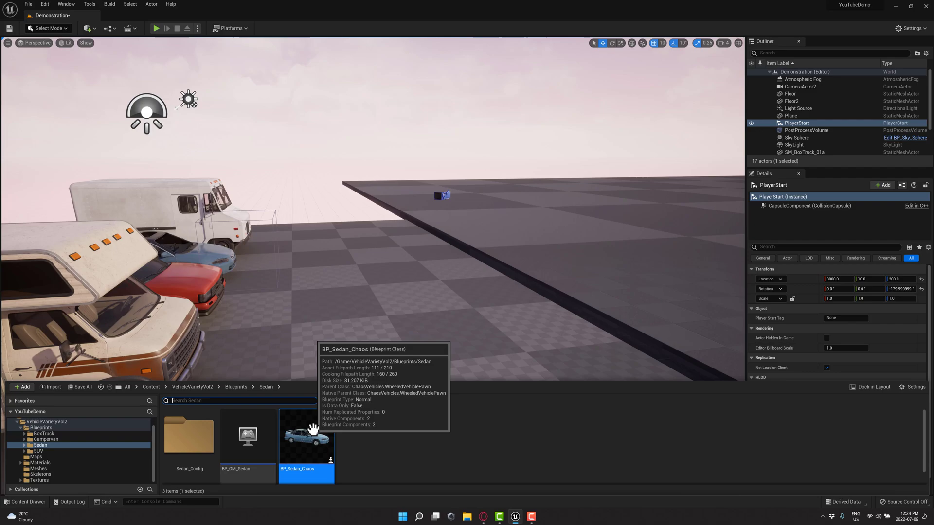
Step: In BP_Sedan_Chaos, set InstaDeform Max Deform 45, Deform Scale 0.222667, ignoring the Wheel bone
double_click(306, 436)
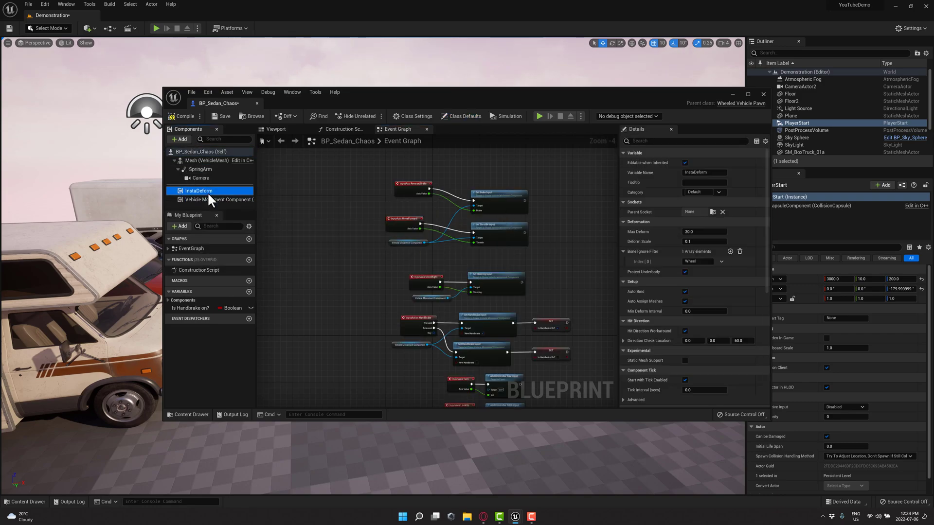
mouse_move(198, 200)
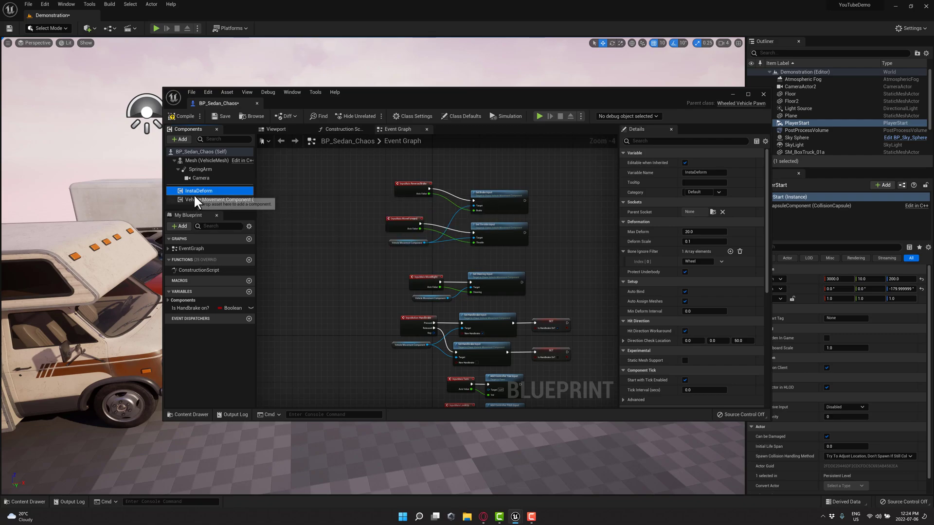
mouse_move(646, 196)
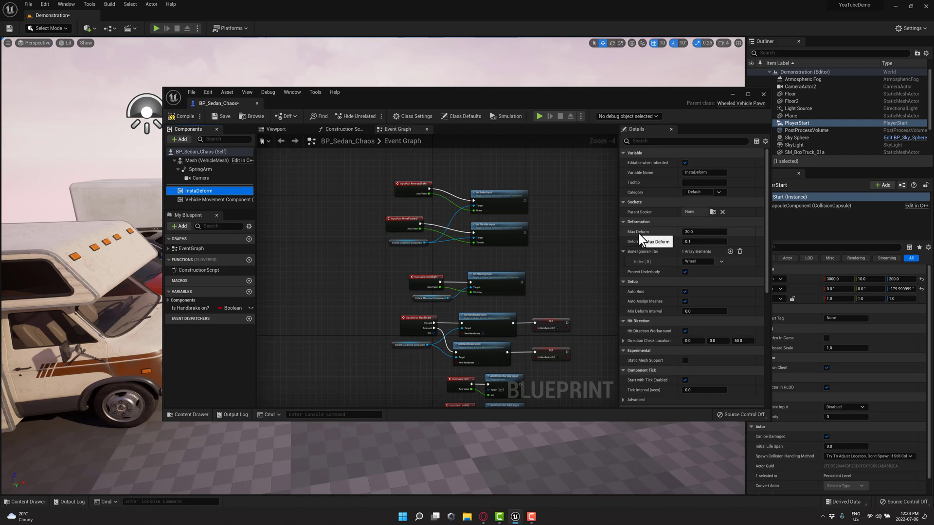
left_click(703, 232)
type("45")
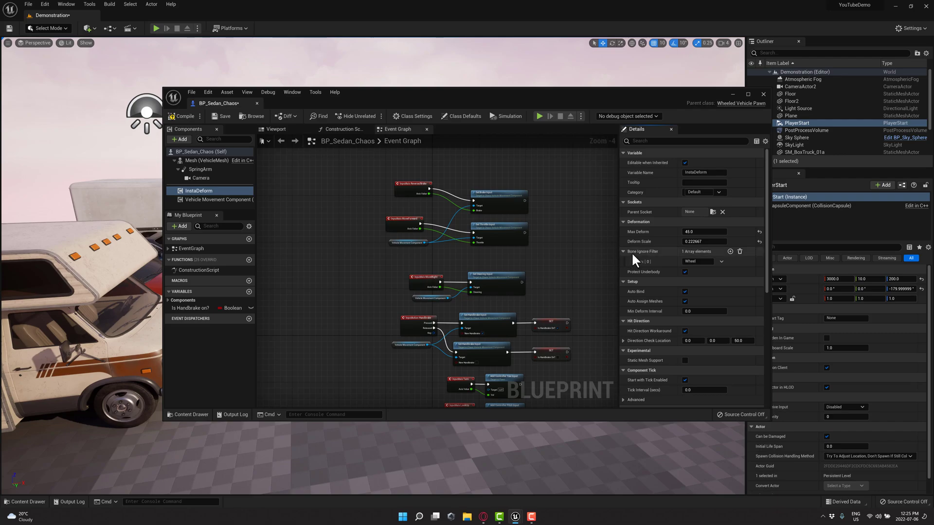
mouse_move(636, 261)
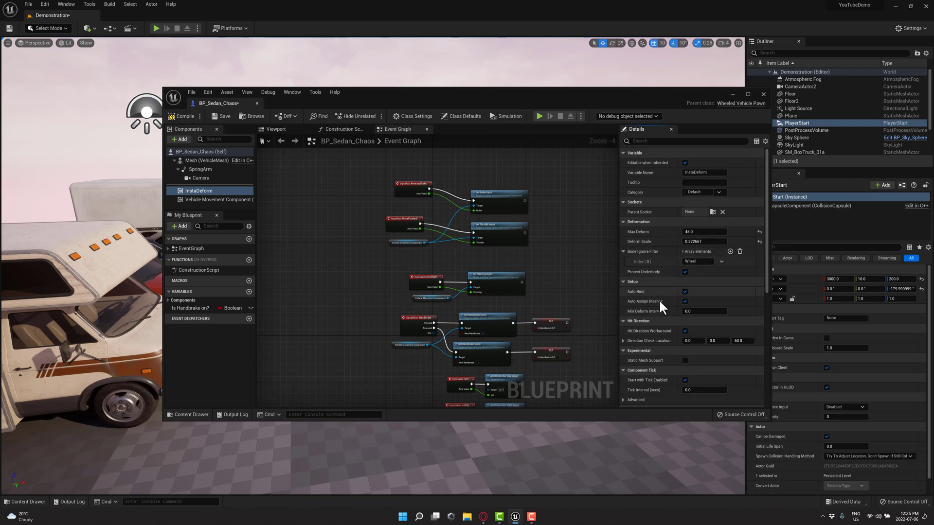
scroll("down", 3)
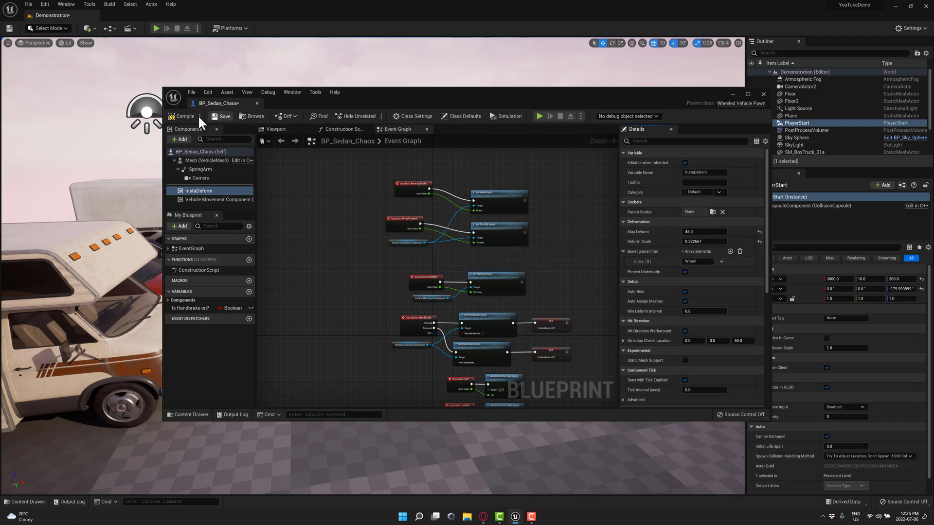
Step: Verify VehicleMesh has Simulation Generates Hit Events checked, then close BP_Sedan_Chaos
left_click(206, 161)
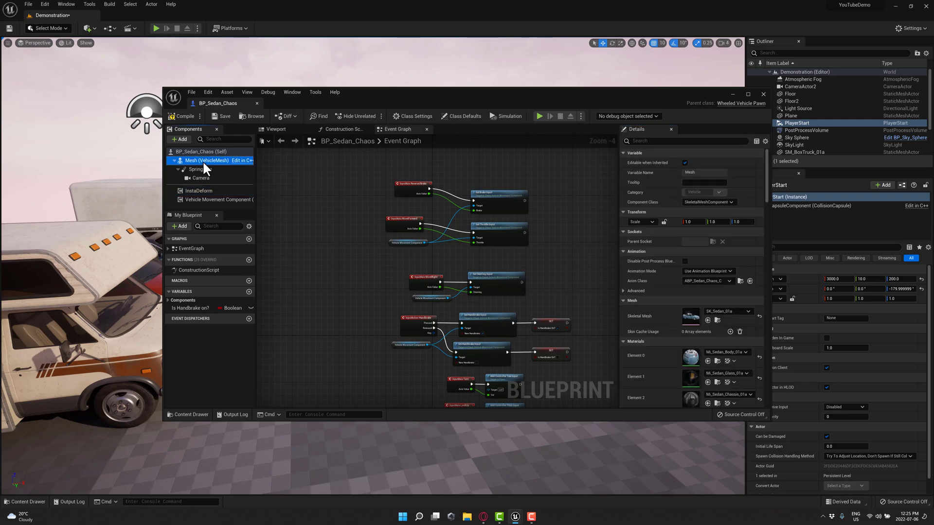
scroll("down", 3)
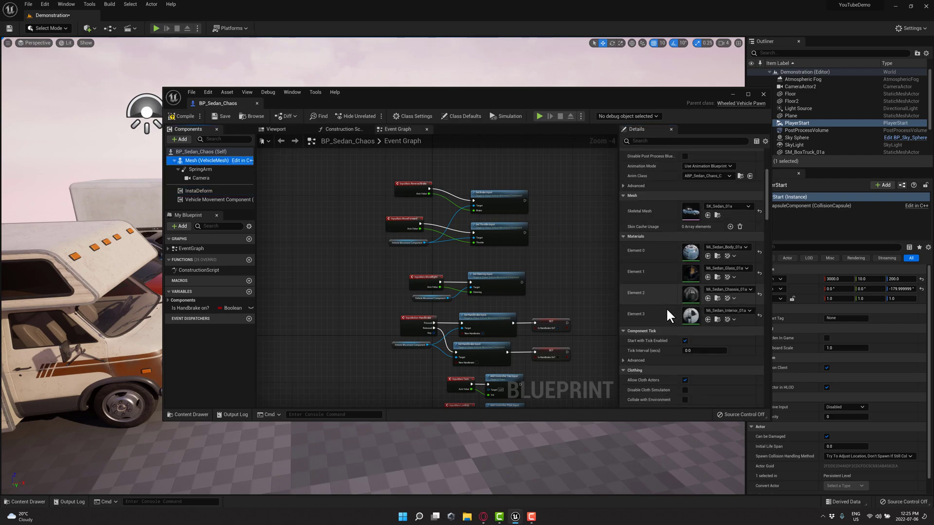
scroll("down", 3)
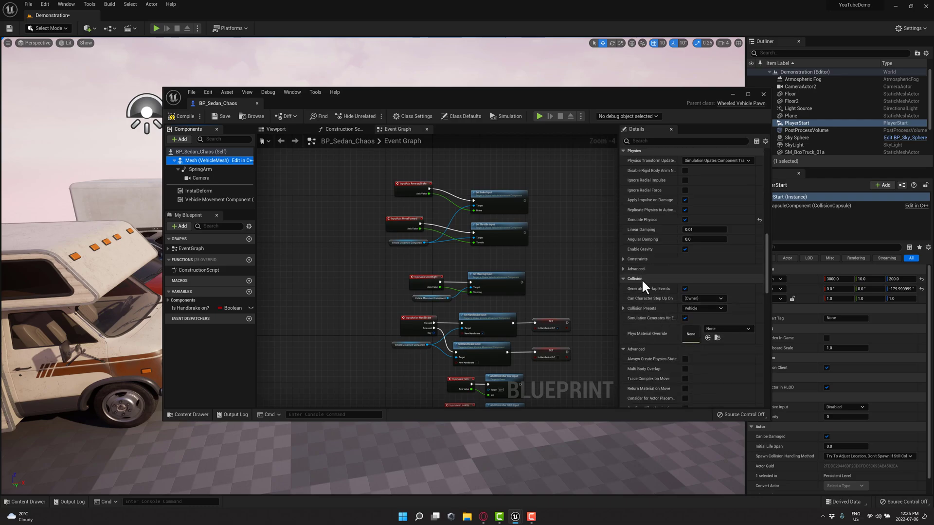
mouse_move(649, 318)
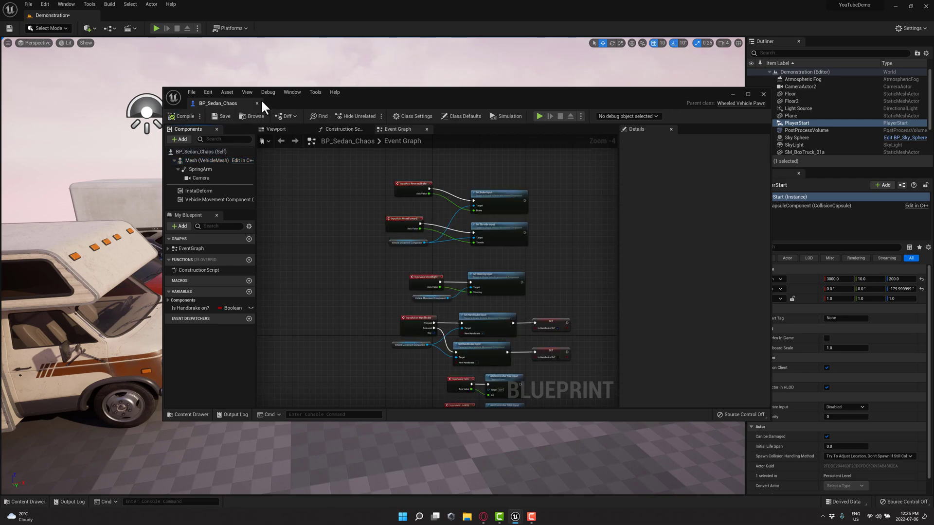
left_click(763, 94)
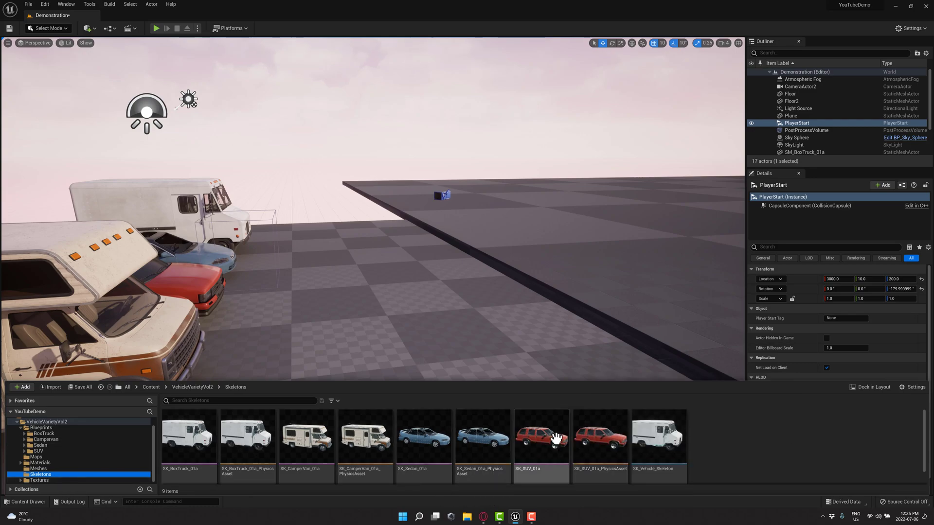
left_click(482, 437)
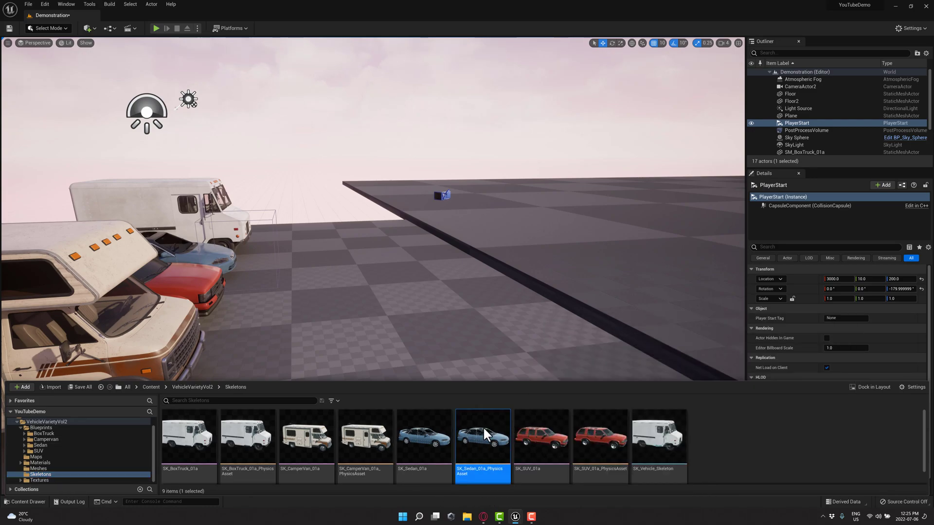
double_click(482, 433)
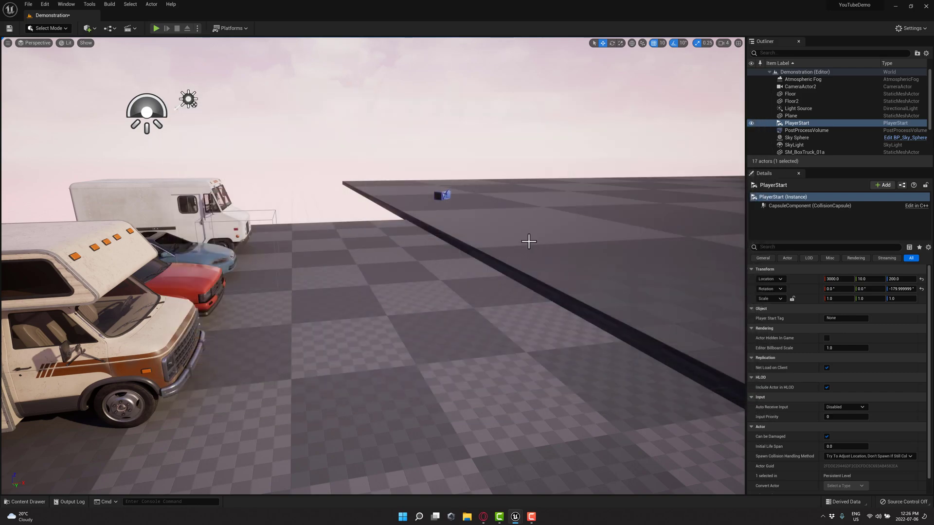
Step: Play the level, drive the sedan, and stop the session
left_click(156, 28)
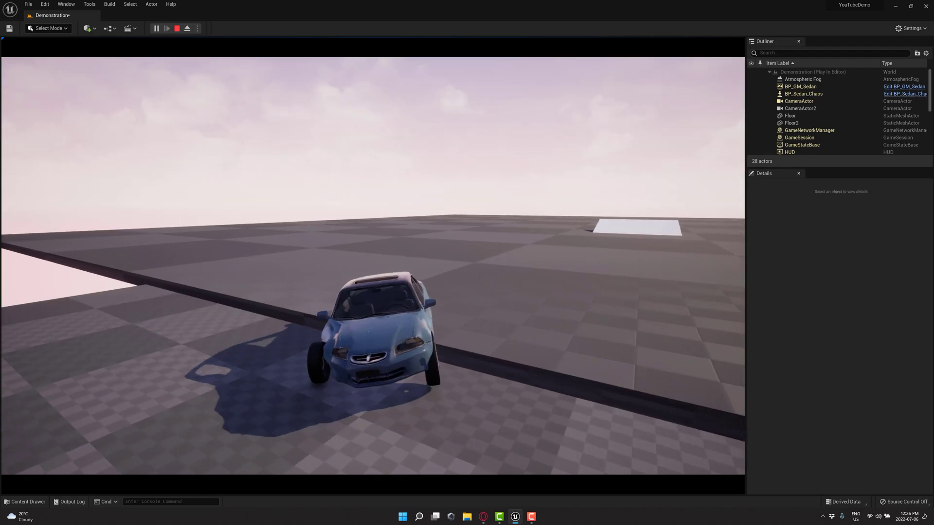
left_click(177, 28)
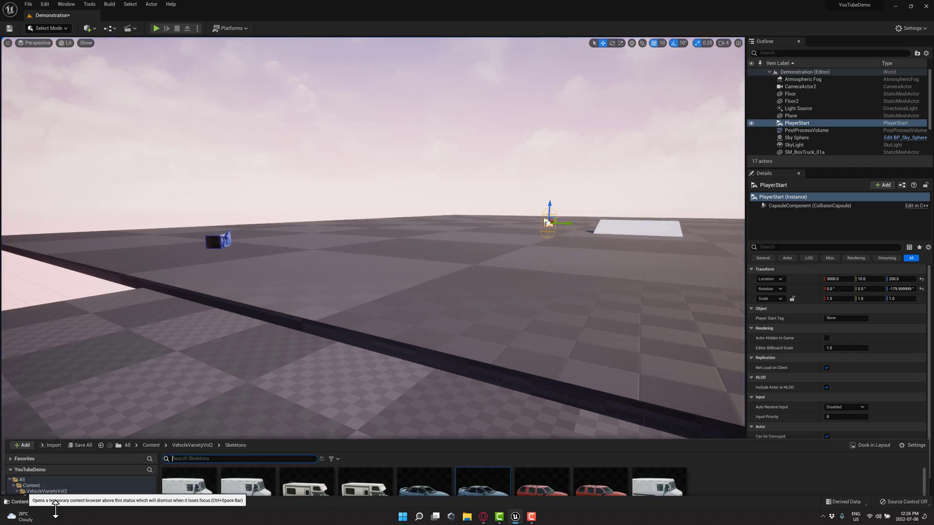
Step: Lower BP_Sedan_Chaos's InstaDeform Max Deform to about 29.8 and save the blueprint
left_click(40, 439)
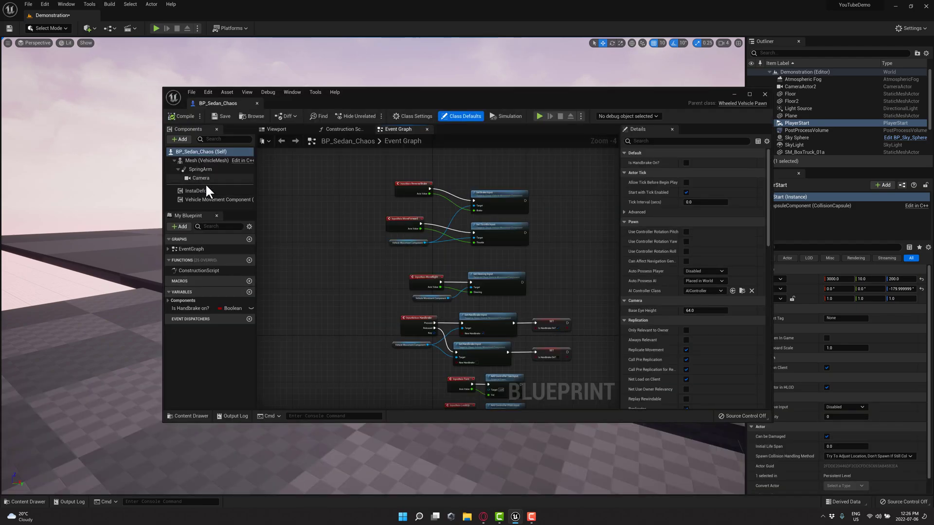
left_click(197, 191)
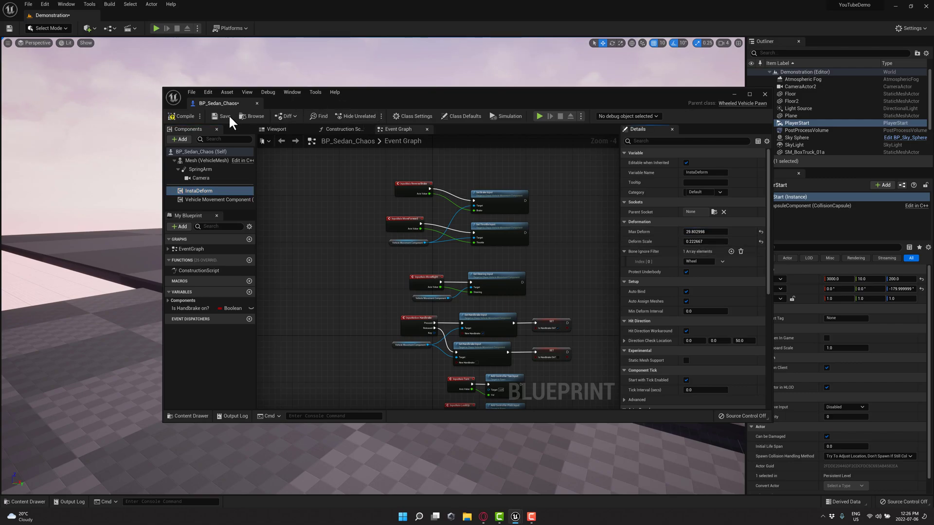
left_click(225, 116)
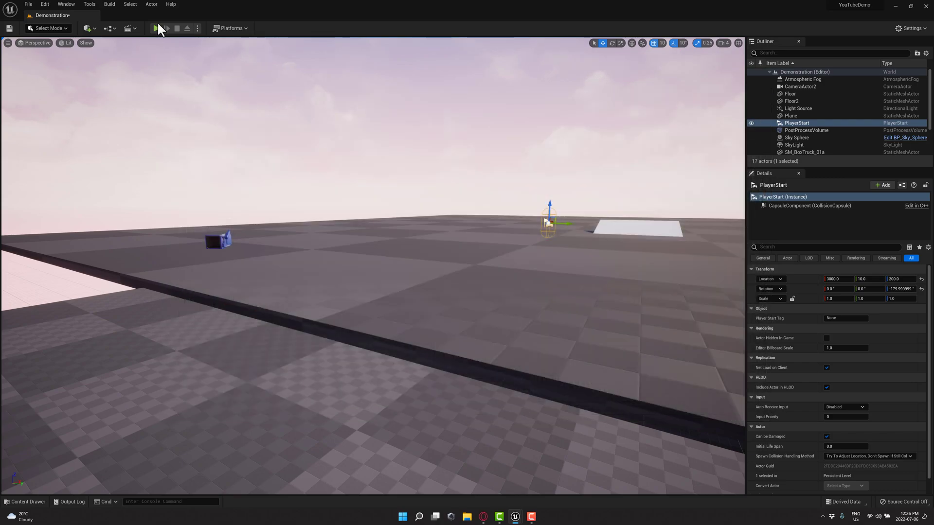
Step: Play the level, crash the sedan into the white delivery van, then stop
left_click(156, 28)
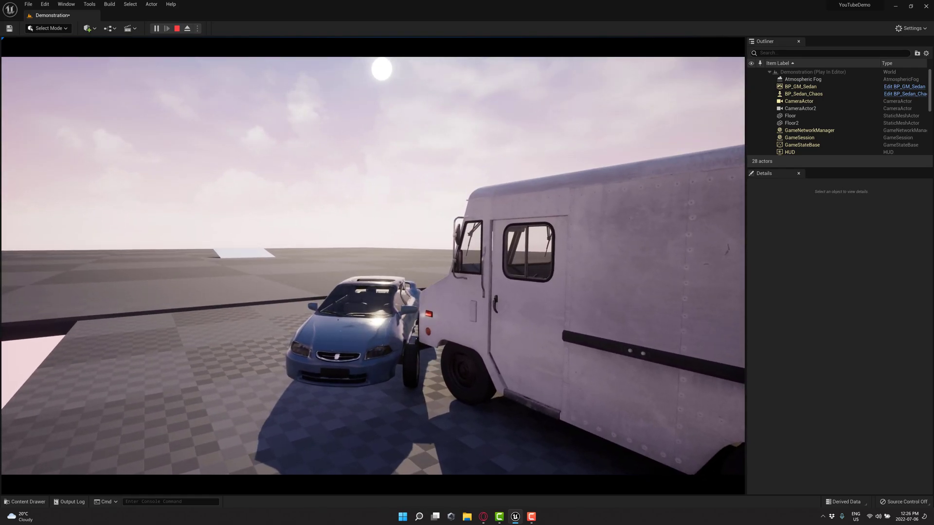
left_click(176, 28)
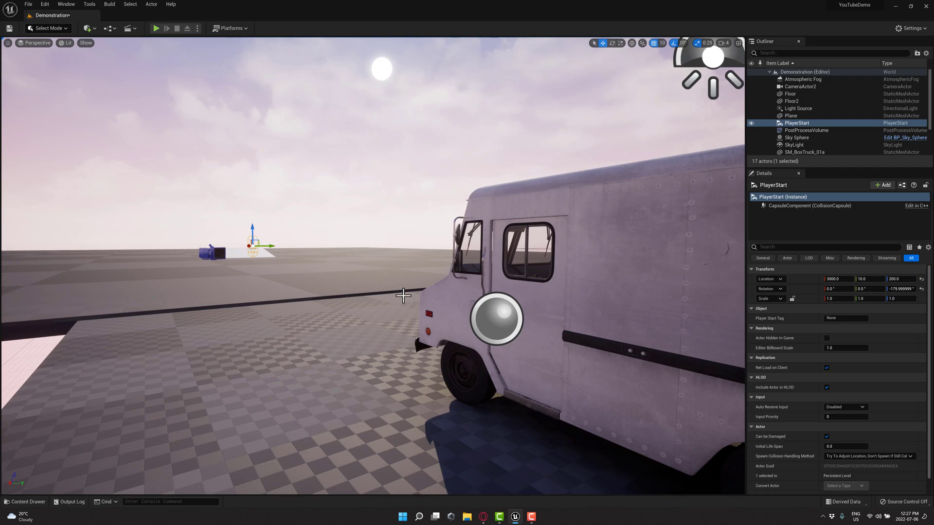
Step: Open BP_Sedan_Chaos from the Content Drawer and scroll through InstaDeform's Details
left_click(24, 502)
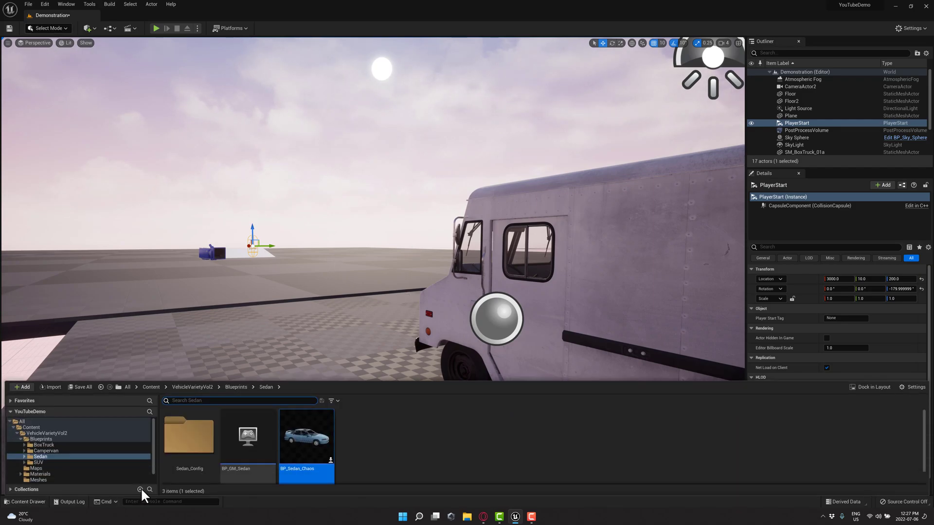
double_click(305, 435)
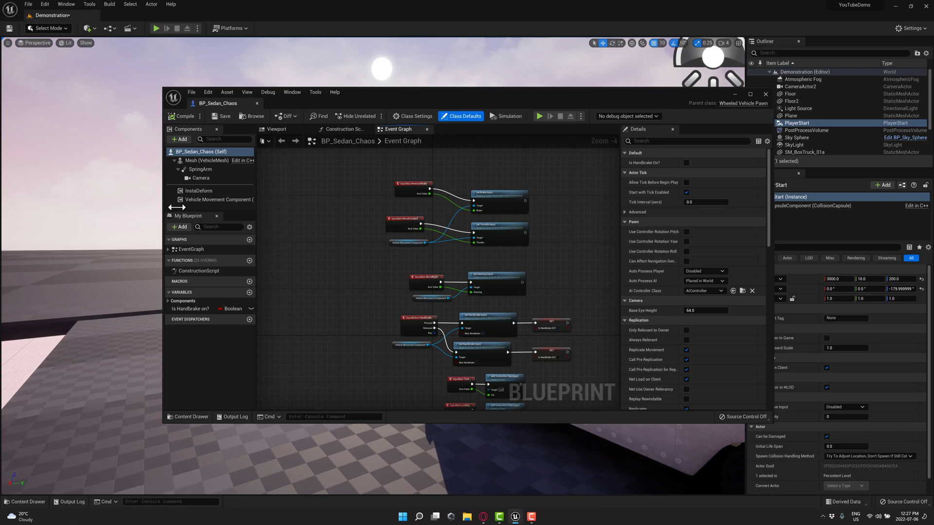
left_click(198, 190)
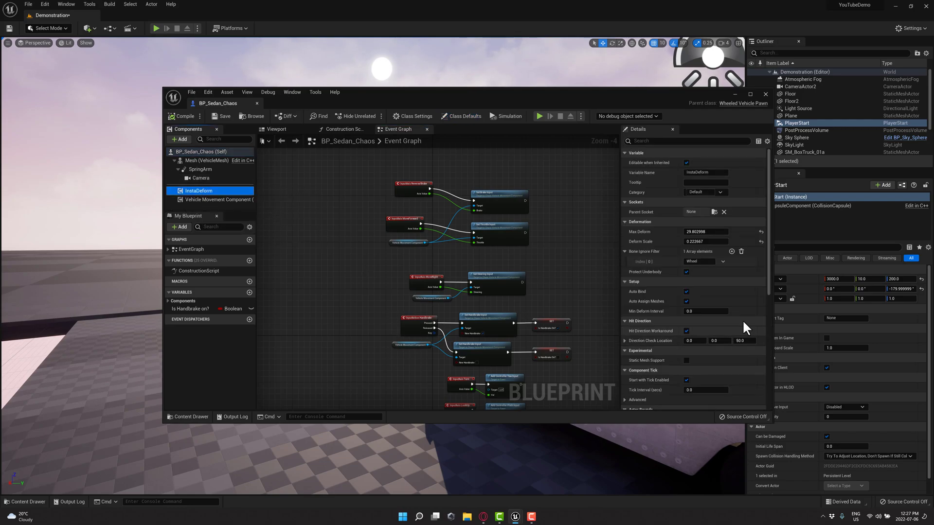
scroll("down", 3)
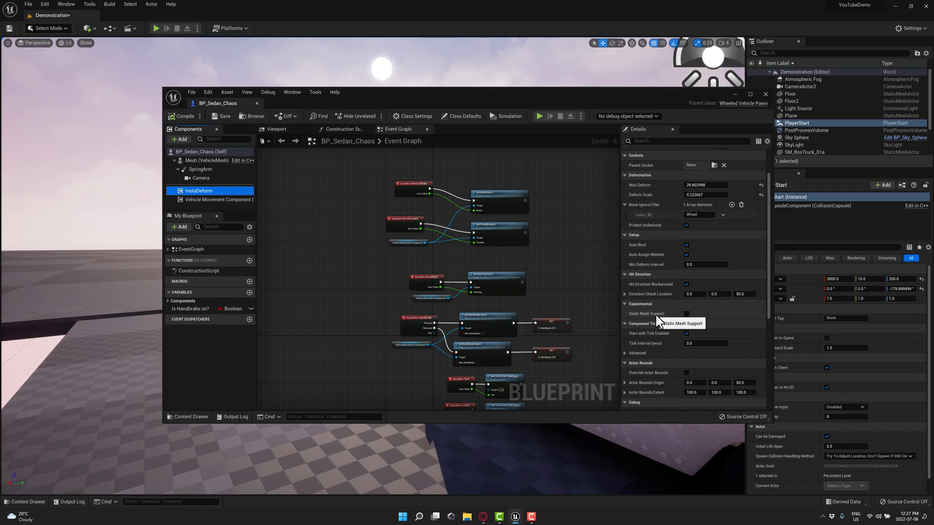
mouse_move(655, 320)
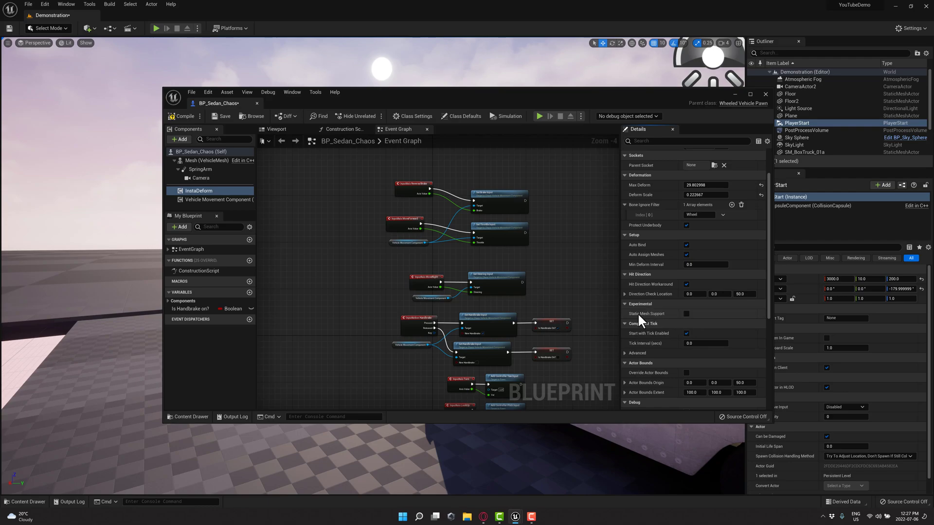
mouse_move(644, 313)
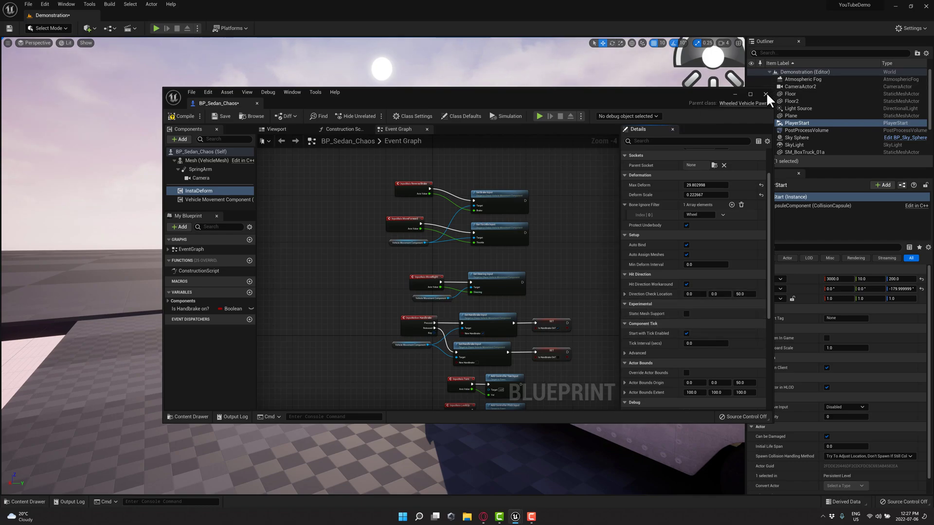
Step: Close the BP_Sedan_Chaos blueprint editor to return to the Demonstration level
left_click(765, 94)
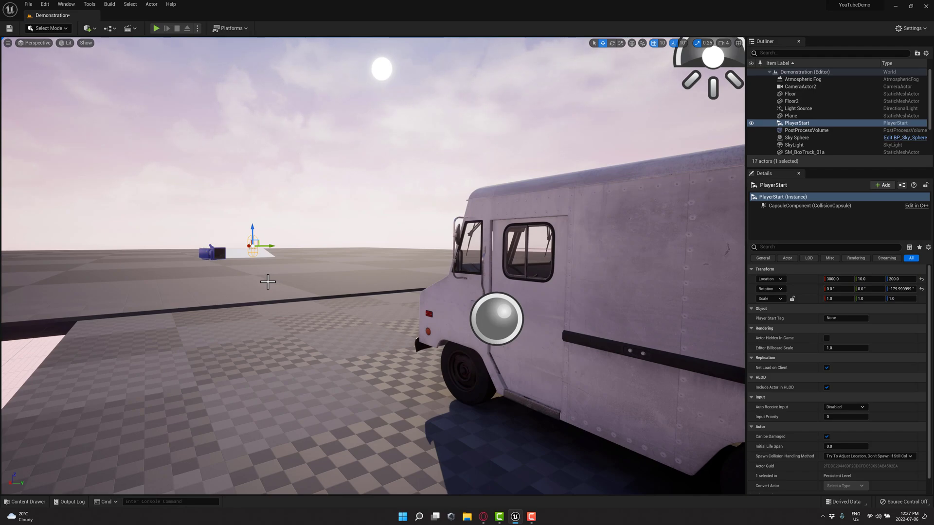
mouse_move(278, 293)
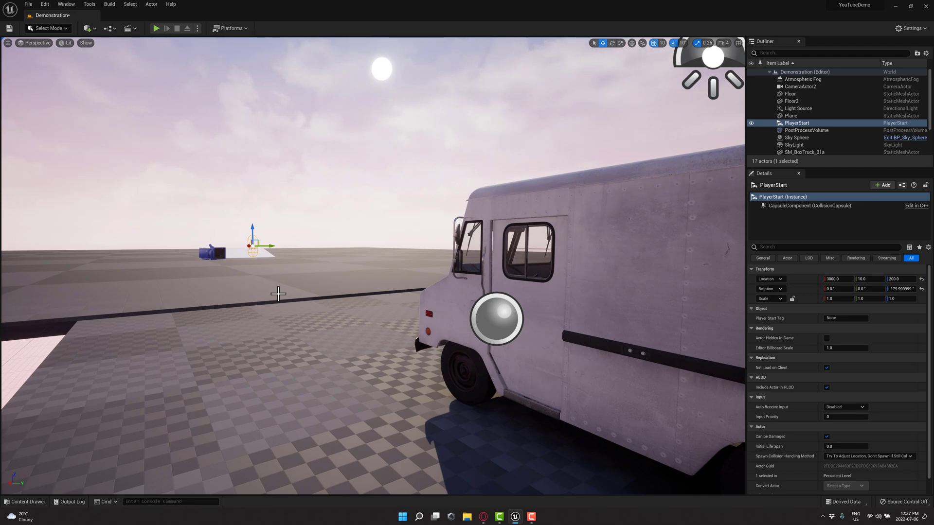